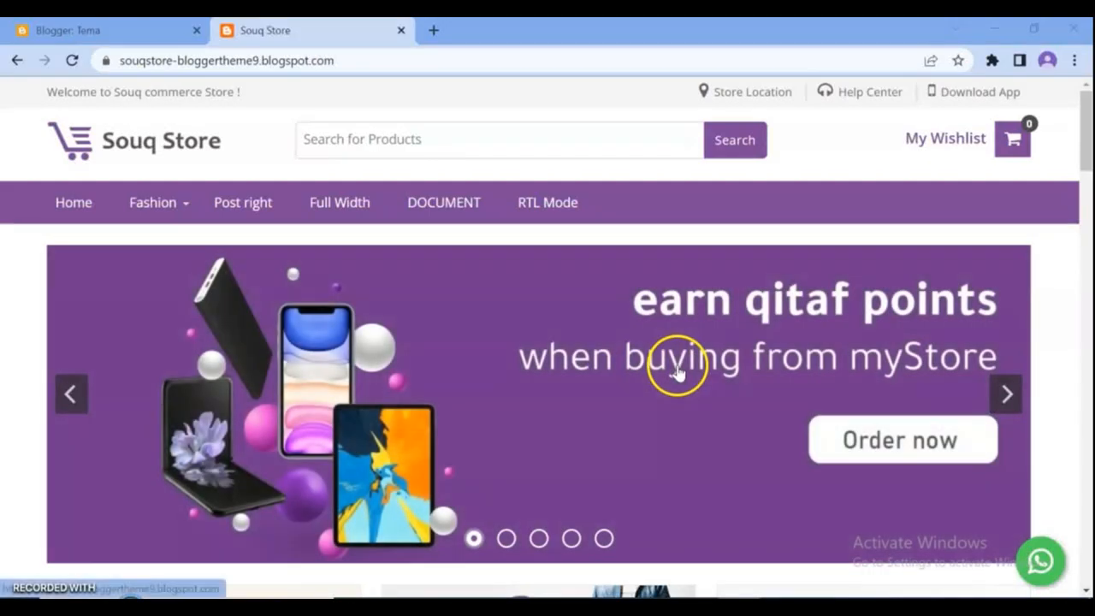
{"action": "mouse_move", "coordinate": [1050, 235]}
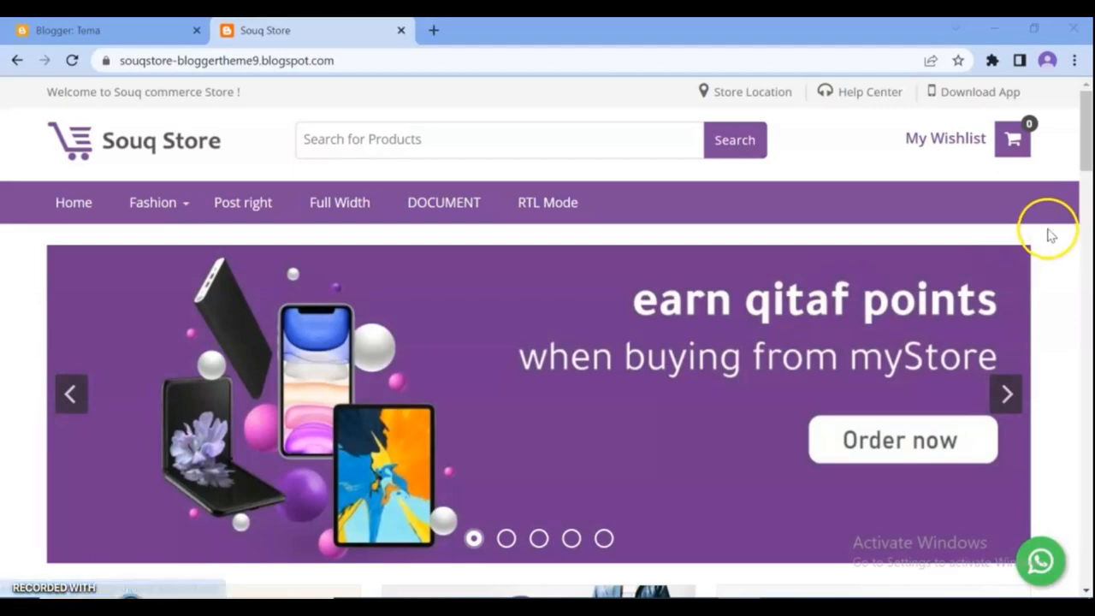
{"action": "mouse_move", "coordinate": [1087, 145]}
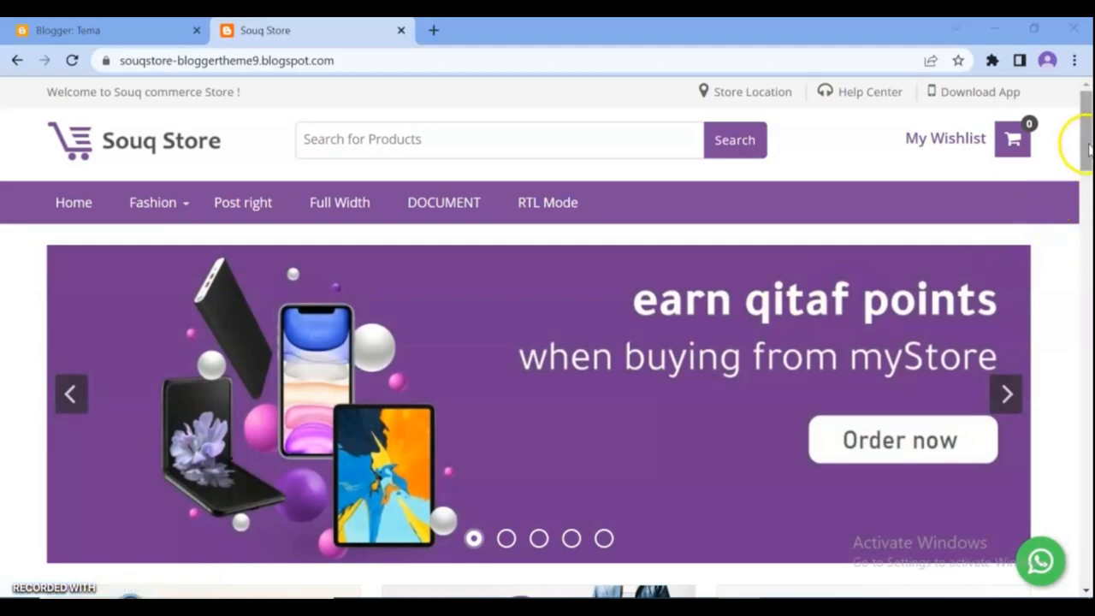
Browse the Souq Store homepage products, go to the next page and open the Quae Ab Illo shoe product.
{"action": "scroll", "scroll_direction": "down", "scroll_amount": 3}
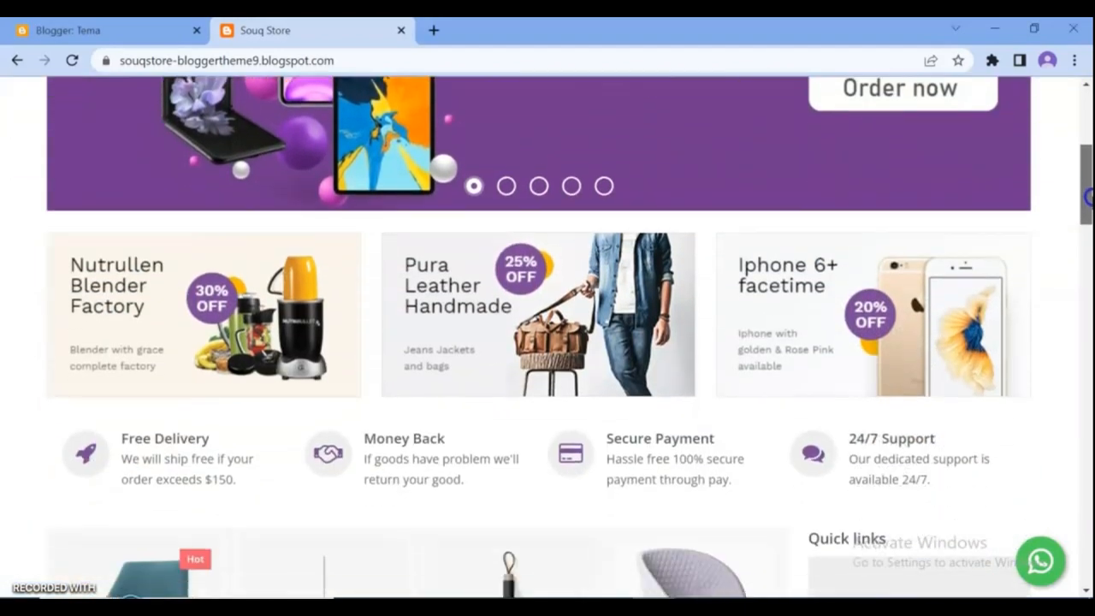
{"action": "scroll", "scroll_direction": "down", "scroll_amount": 3}
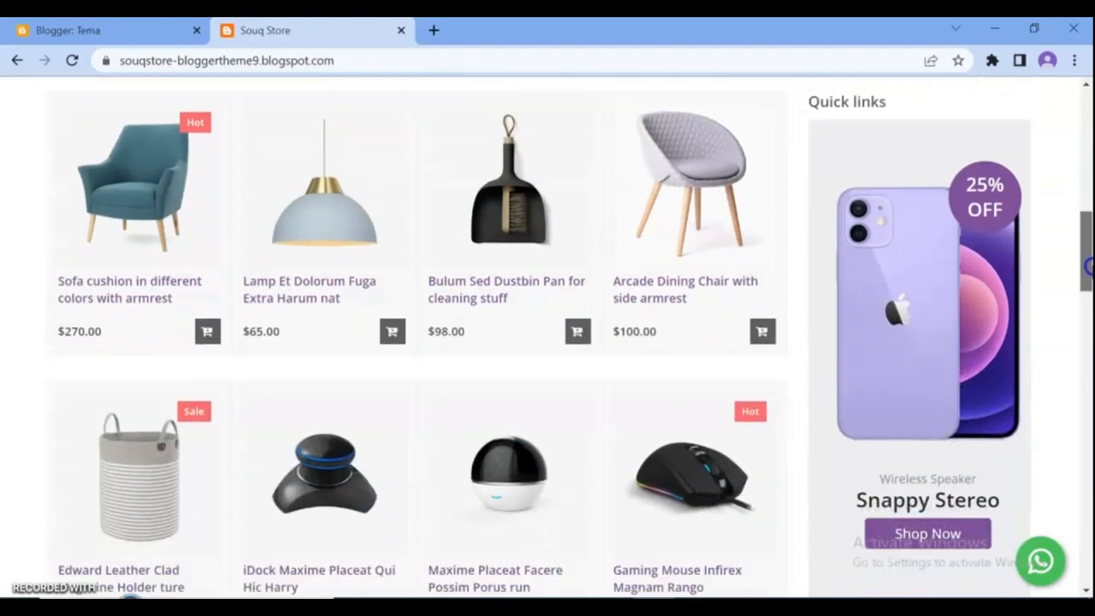
{"action": "scroll", "scroll_direction": "down", "scroll_amount": 3}
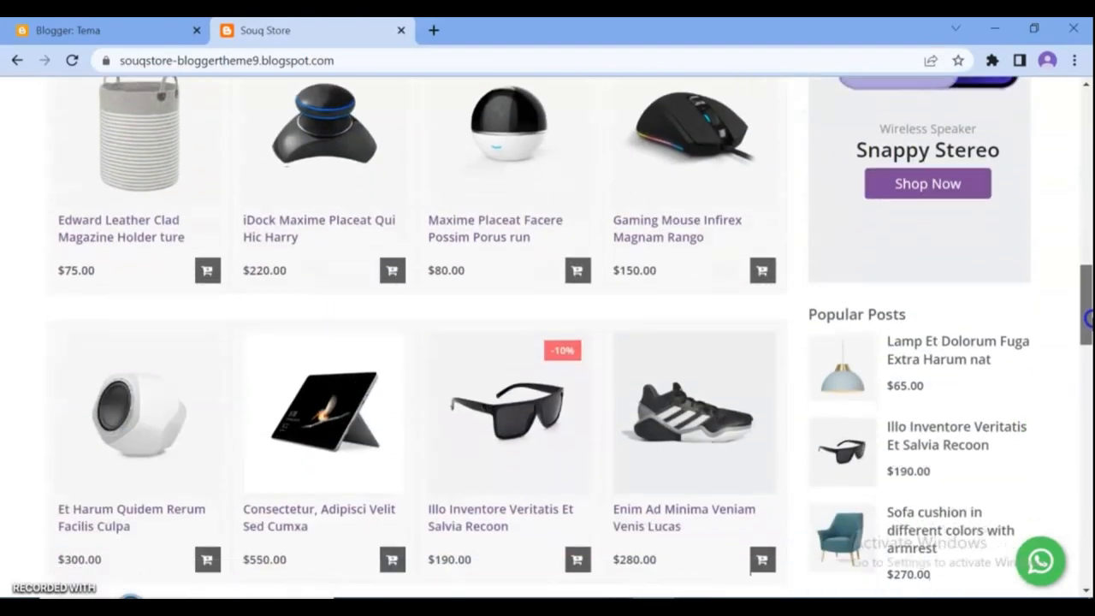
{"action": "scroll", "scroll_direction": "down", "scroll_amount": 3}
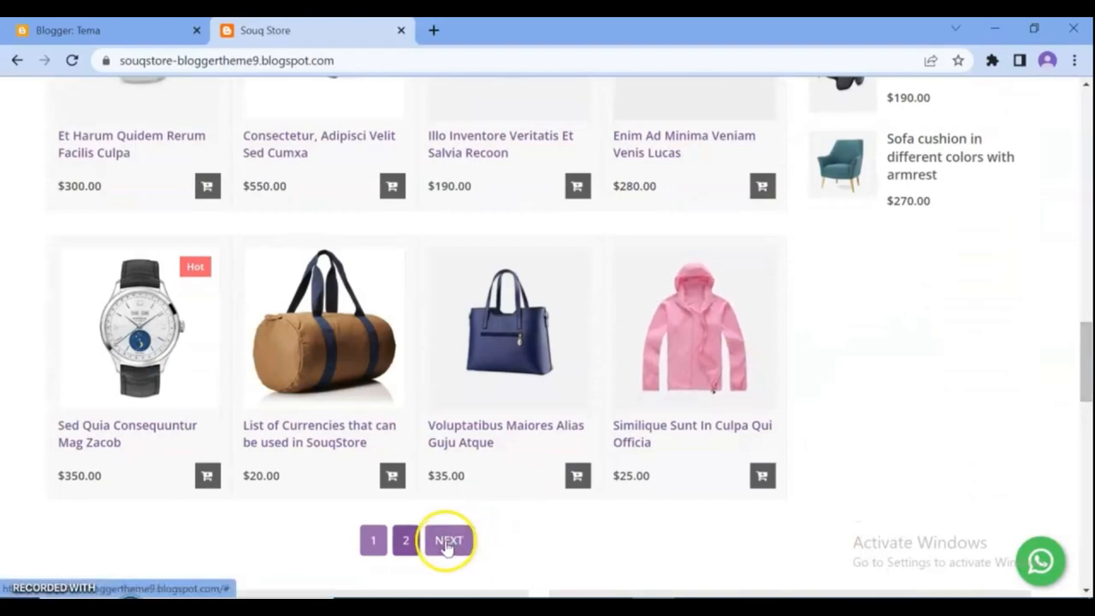
{"action": "left_click", "coordinate": [448, 541]}
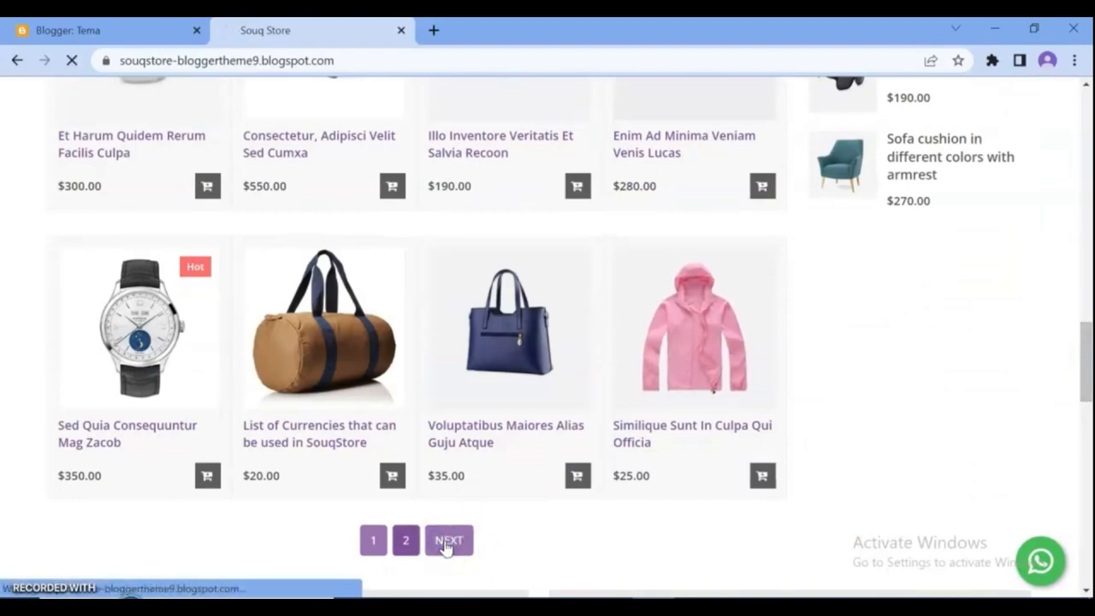
{"action": "left_click", "coordinate": [449, 540]}
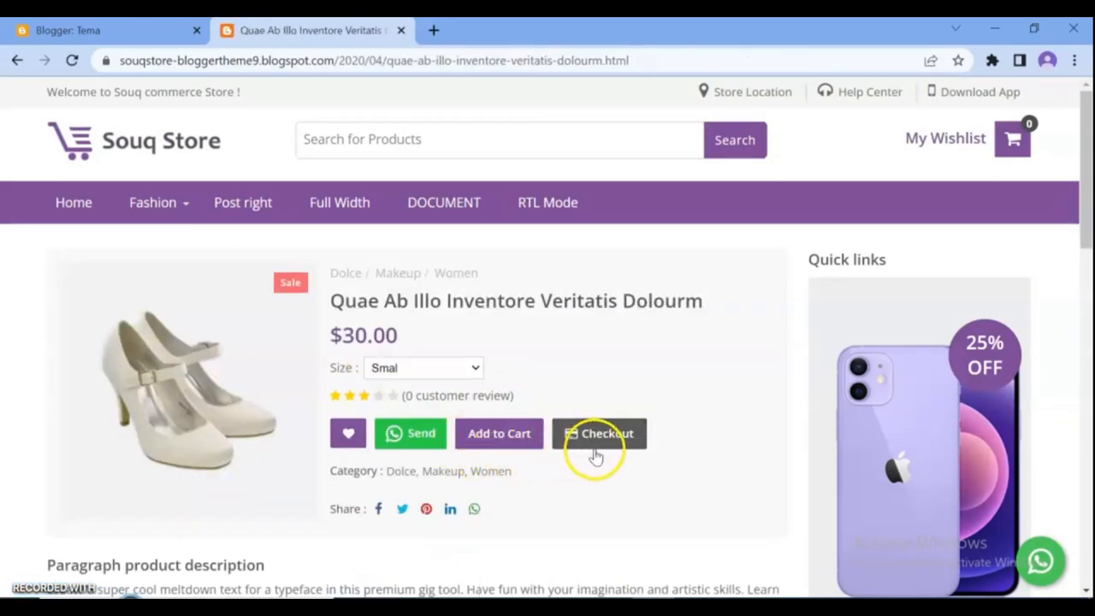
Scroll through the shoe product page down to the store footer.
{"action": "scroll", "scroll_direction": "down", "scroll_amount": 3}
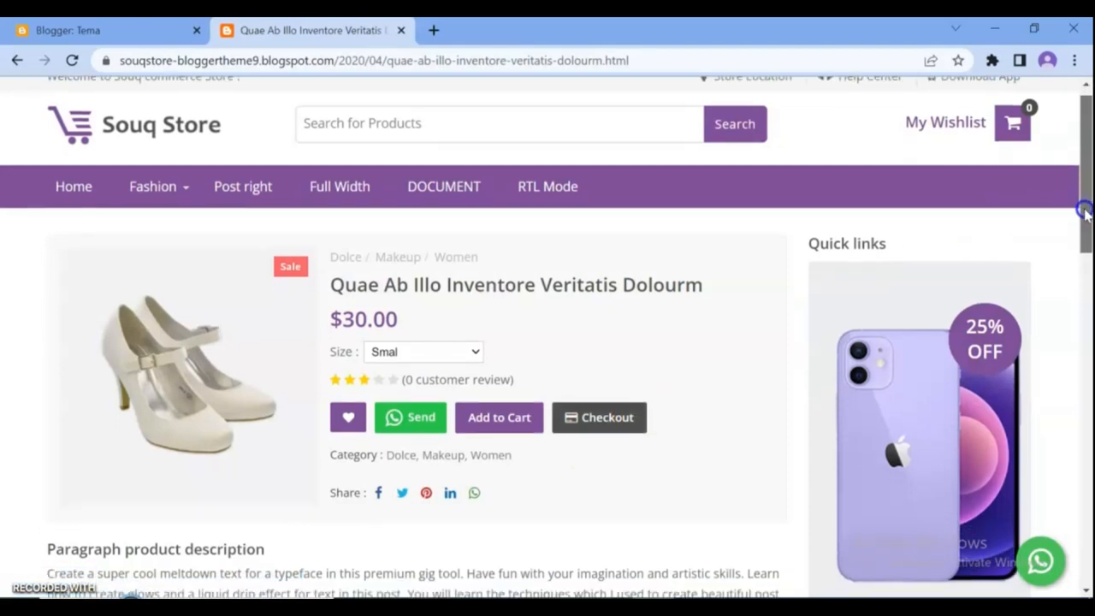
{"action": "scroll", "scroll_direction": "down", "scroll_amount": 3}
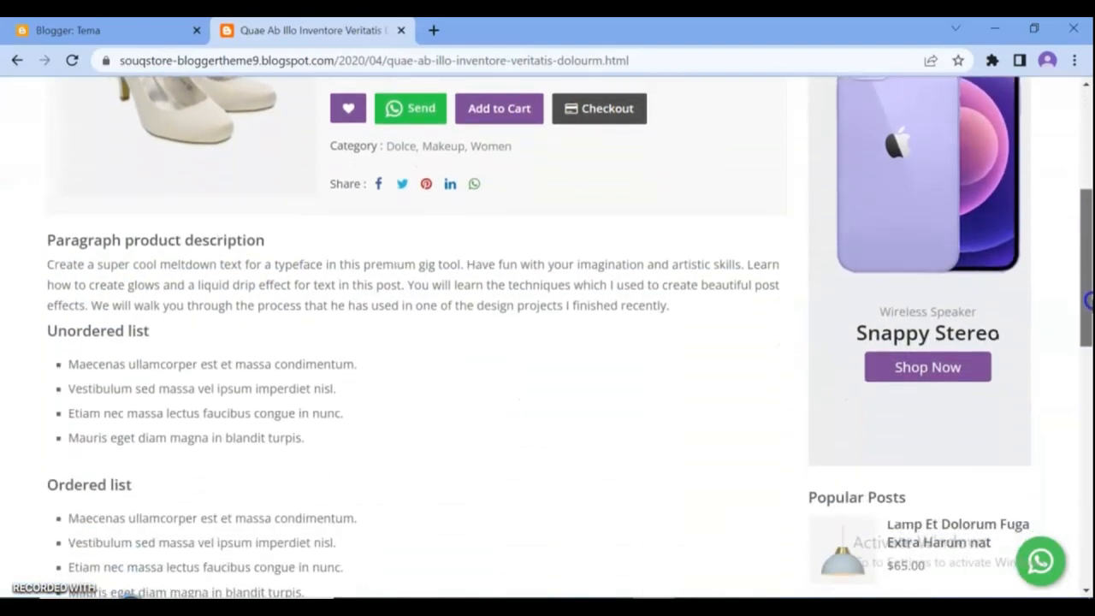
{"action": "scroll", "scroll_direction": "down", "scroll_amount": 3}
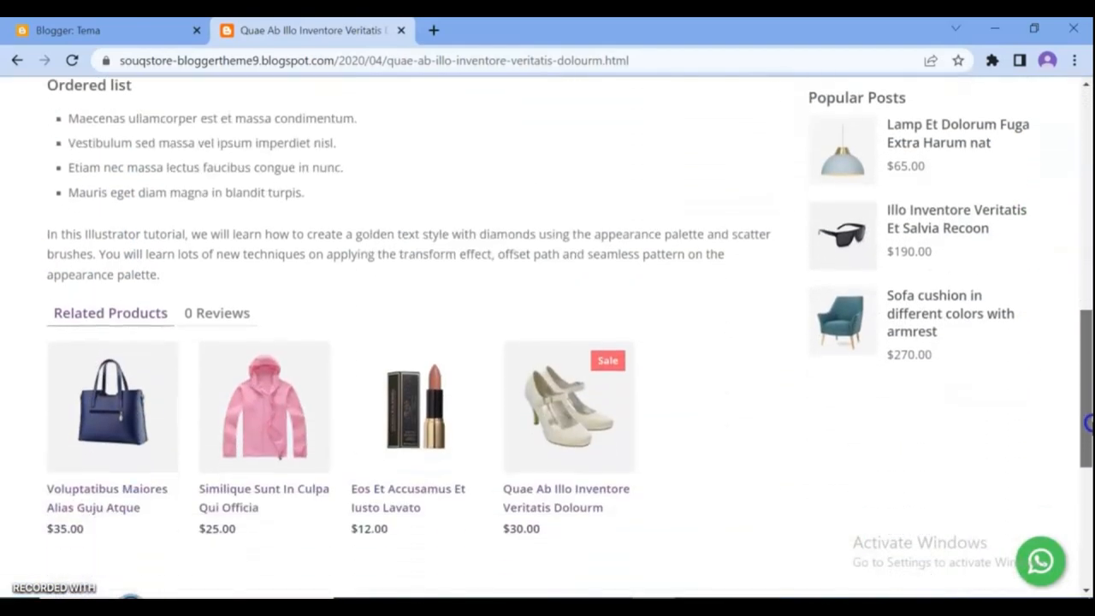
{"action": "scroll", "scroll_direction": "down", "scroll_amount": 3}
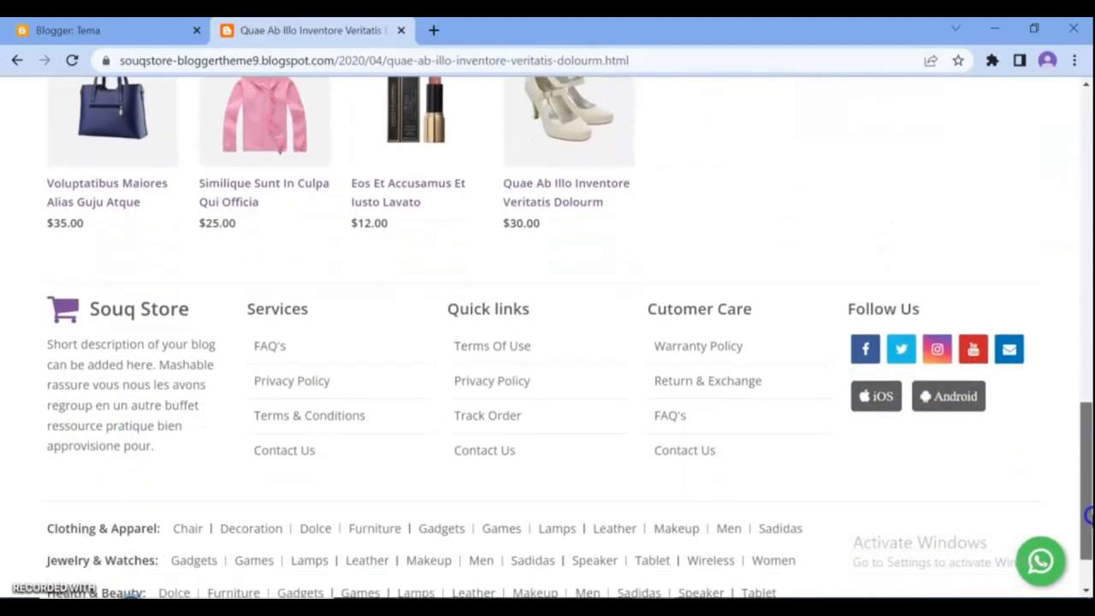
{"action": "scroll", "scroll_direction": "down", "scroll_amount": 3}
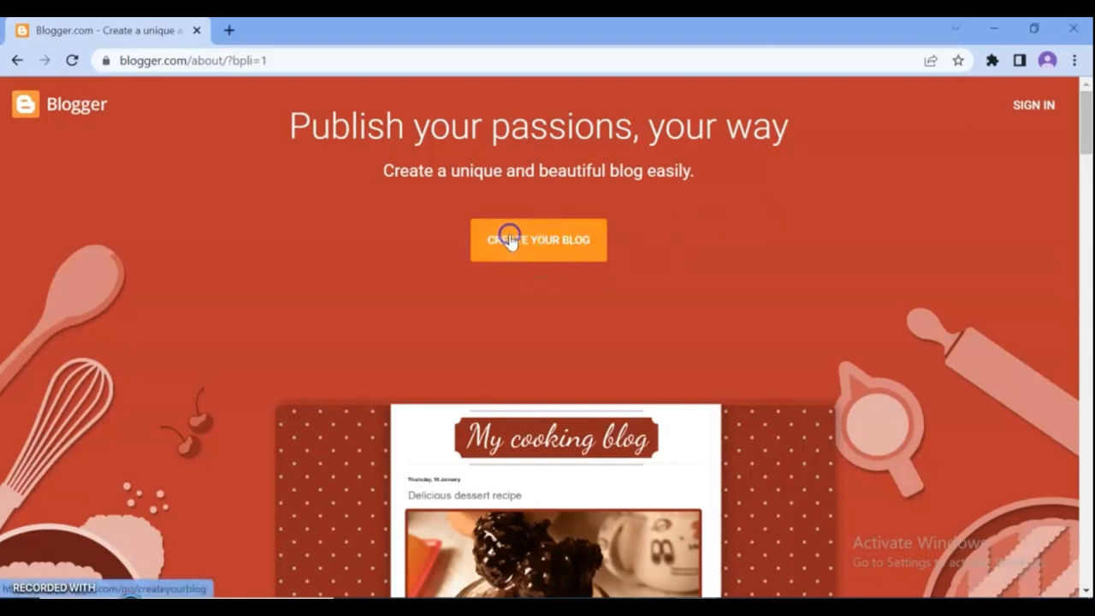
Start Create Your Blog and choose the existing Google account to sign in.
{"action": "left_click", "coordinate": [538, 239]}
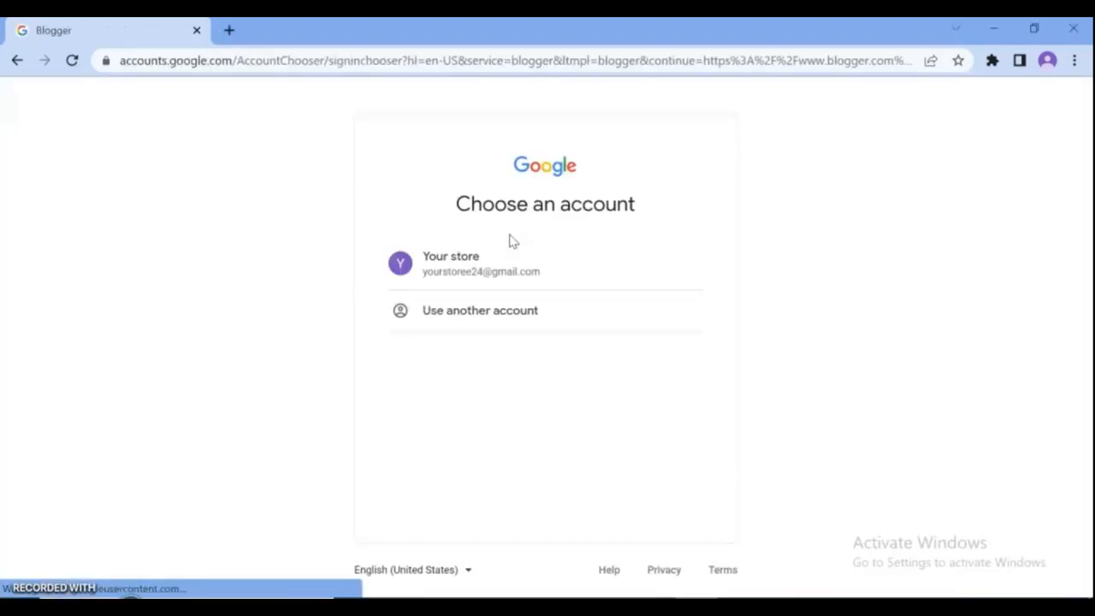
{"action": "left_click", "coordinate": [481, 263]}
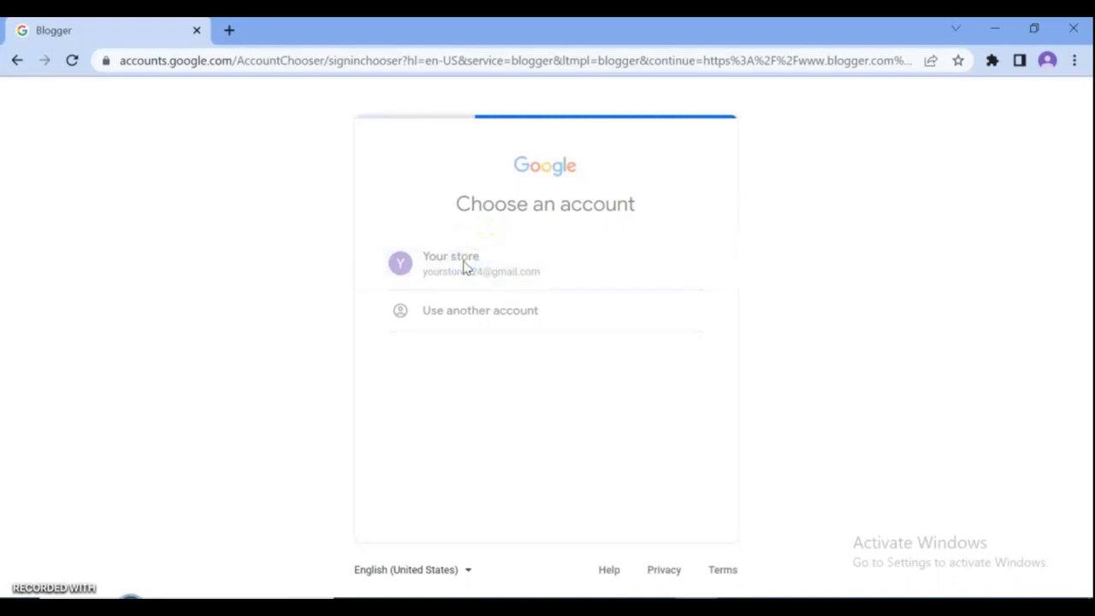
{"action": "left_click", "coordinate": [481, 263]}
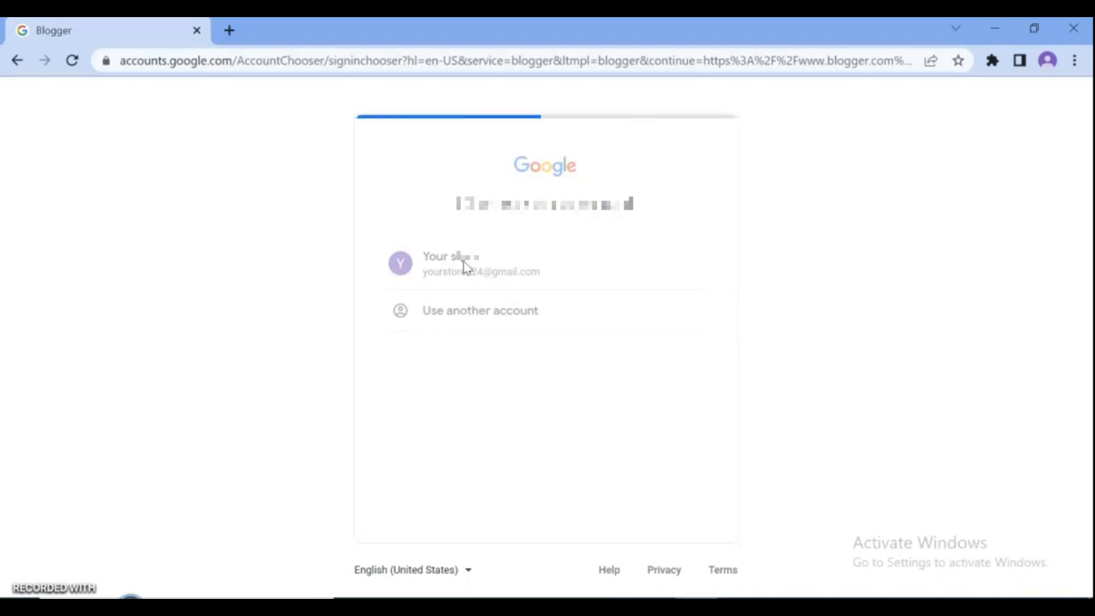
{"action": "left_click", "coordinate": [481, 264]}
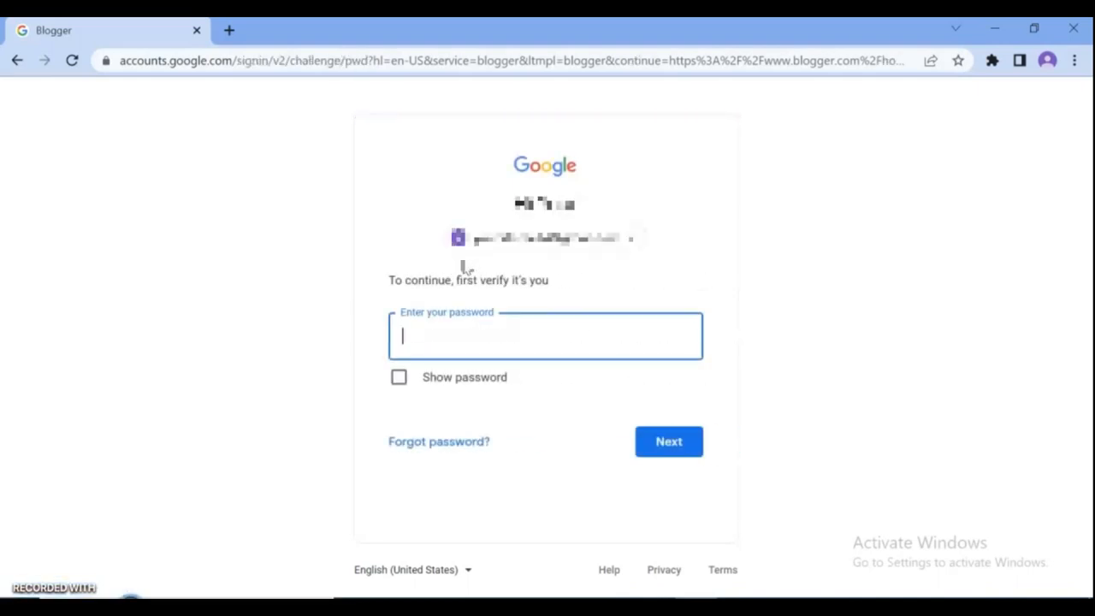
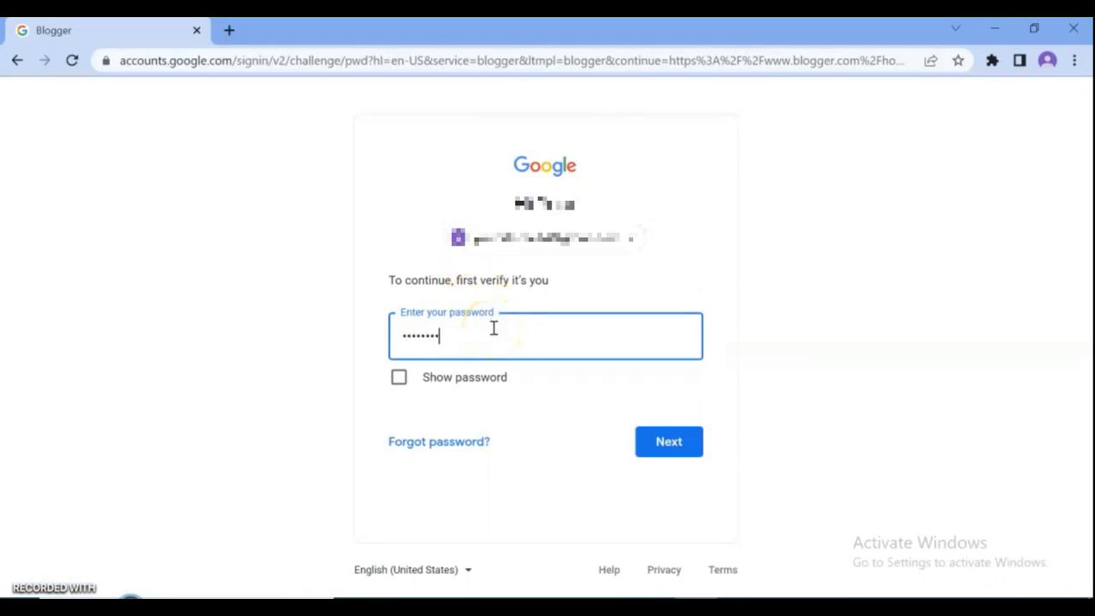
Enter the account password and sign in to reach Blogger's new-blog onboarding.
{"action": "left_click", "coordinate": [667, 441]}
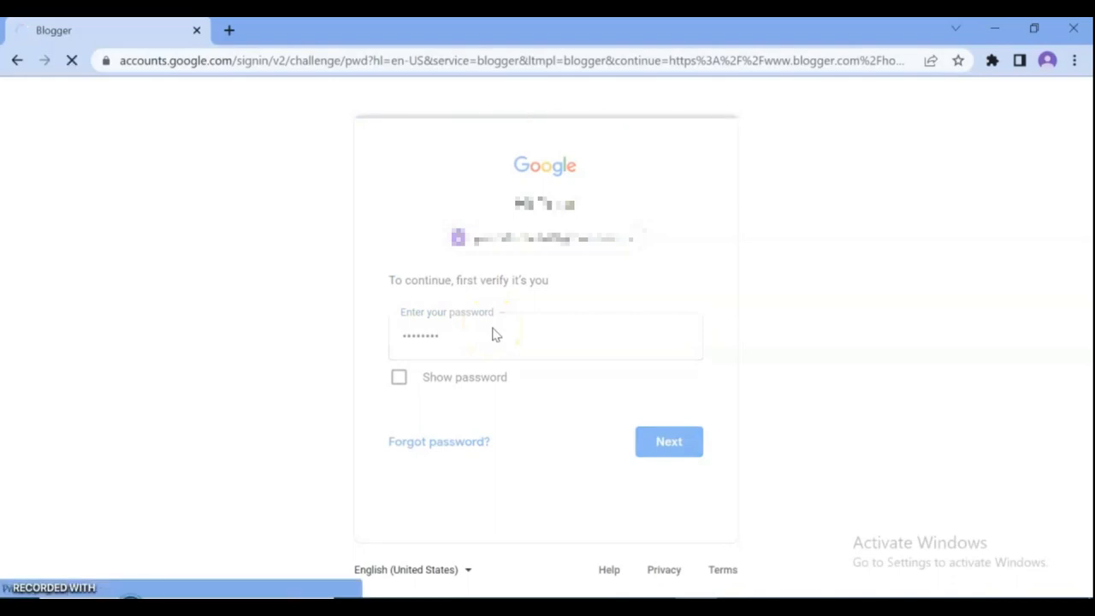
{"action": "left_click", "coordinate": [667, 442]}
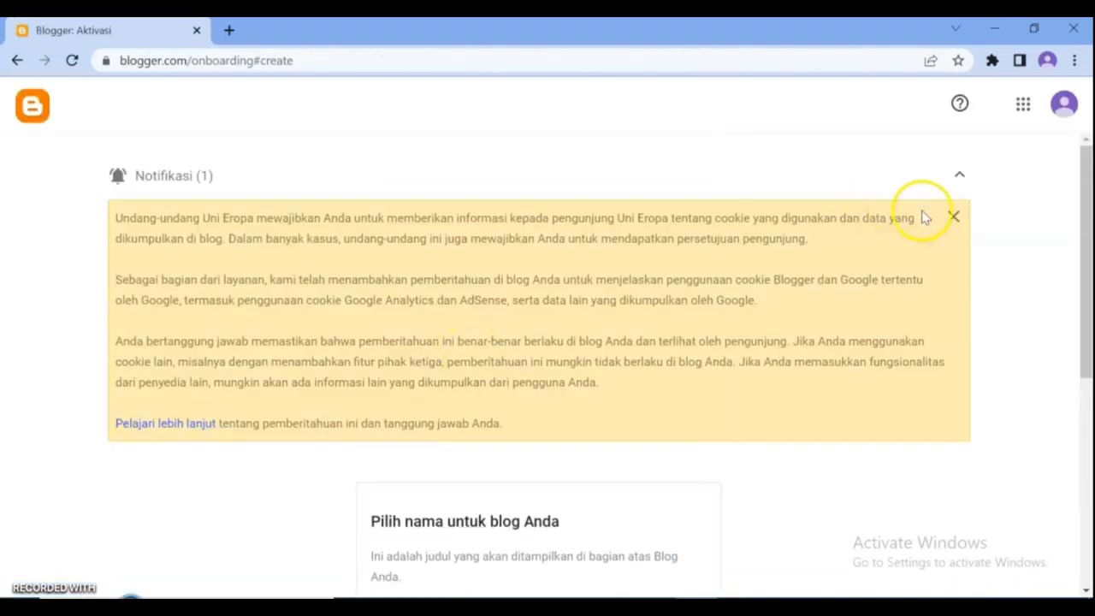
Dismiss the cookie notice, title the blog 'yourstor' and continue to the address step.
{"action": "left_click", "coordinate": [954, 215]}
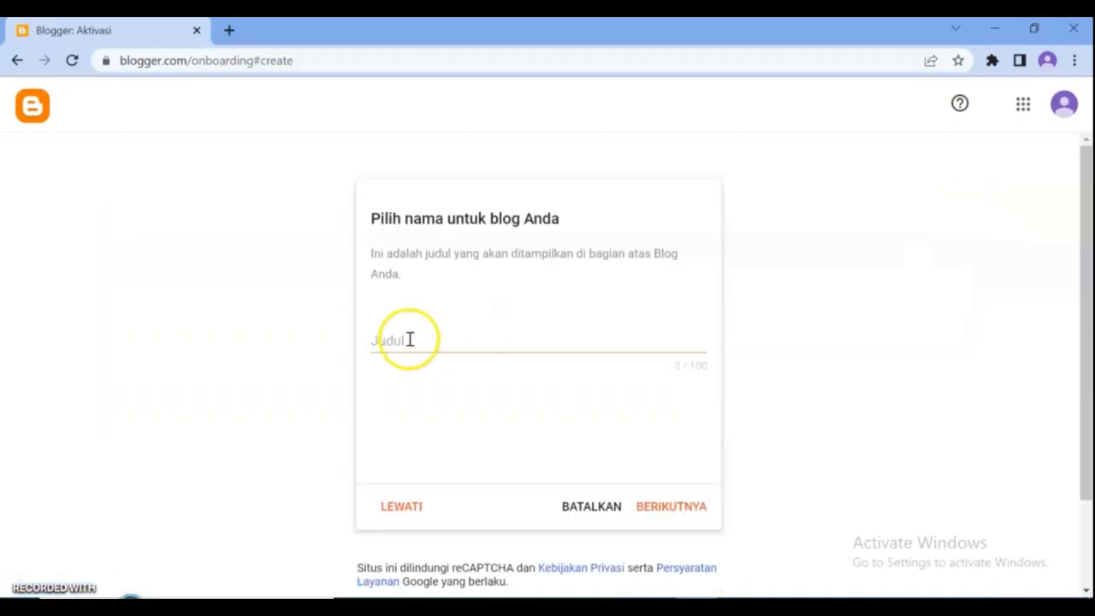
{"action": "type", "text": "your"}
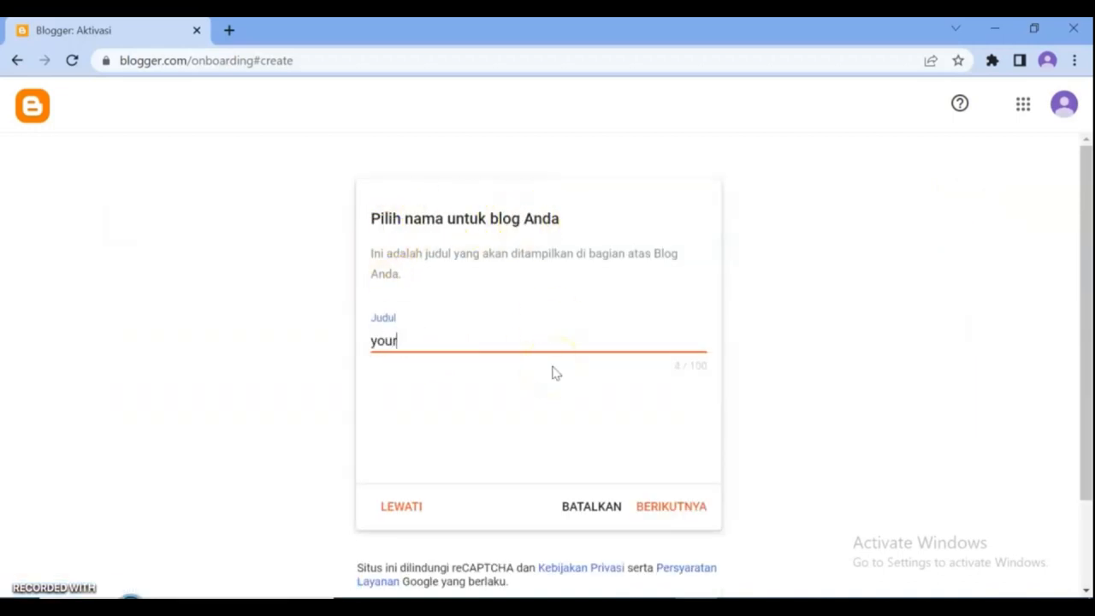
{"action": "type", "text": "stor"}
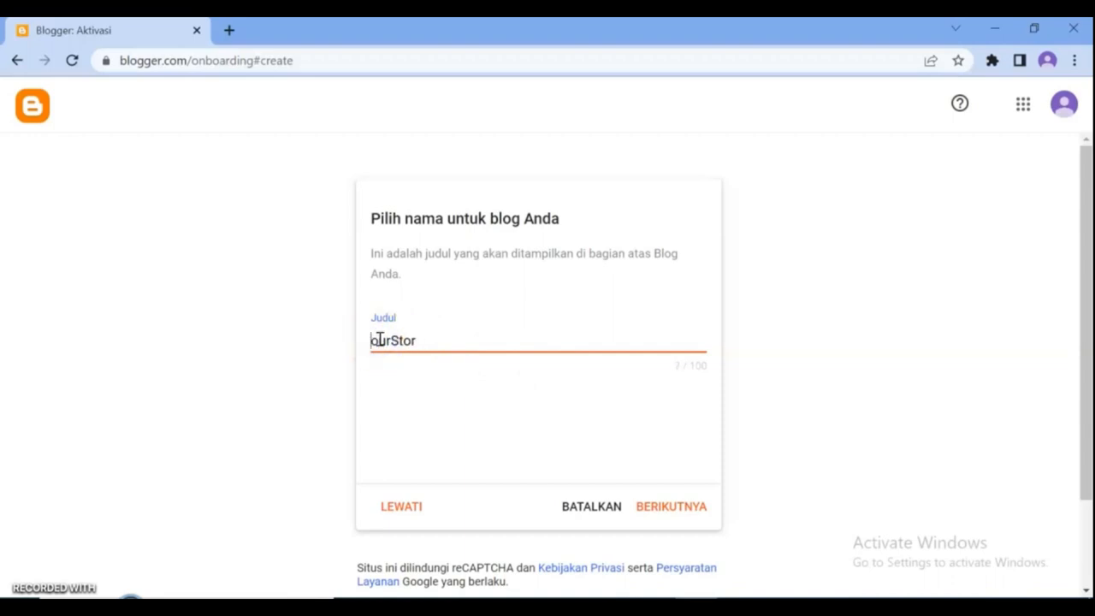
{"action": "left_click", "coordinate": [671, 507]}
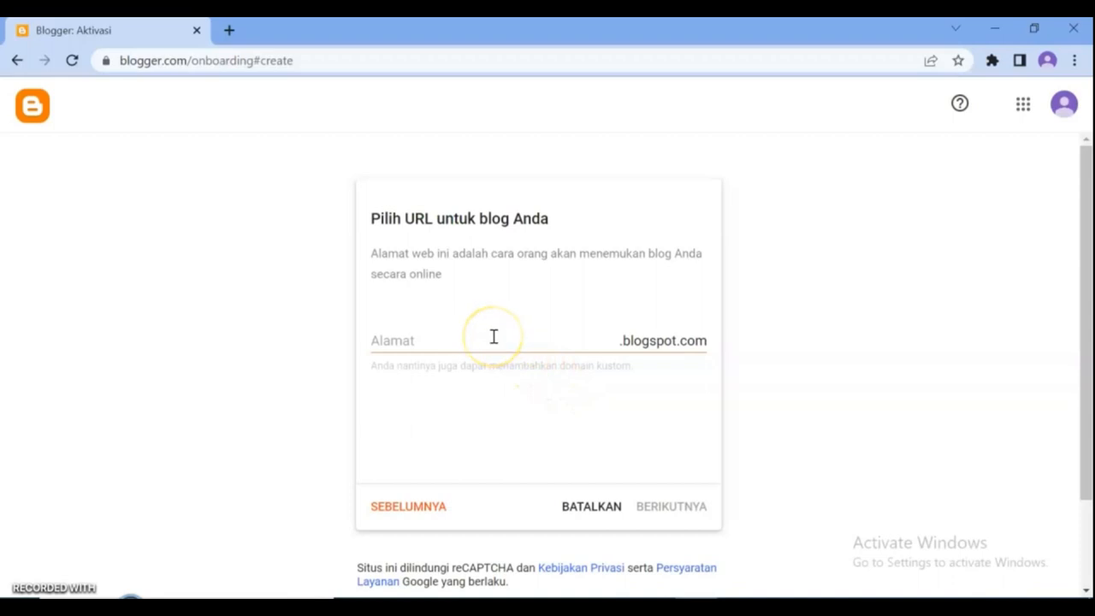
{"action": "mouse_move", "coordinate": [493, 336]}
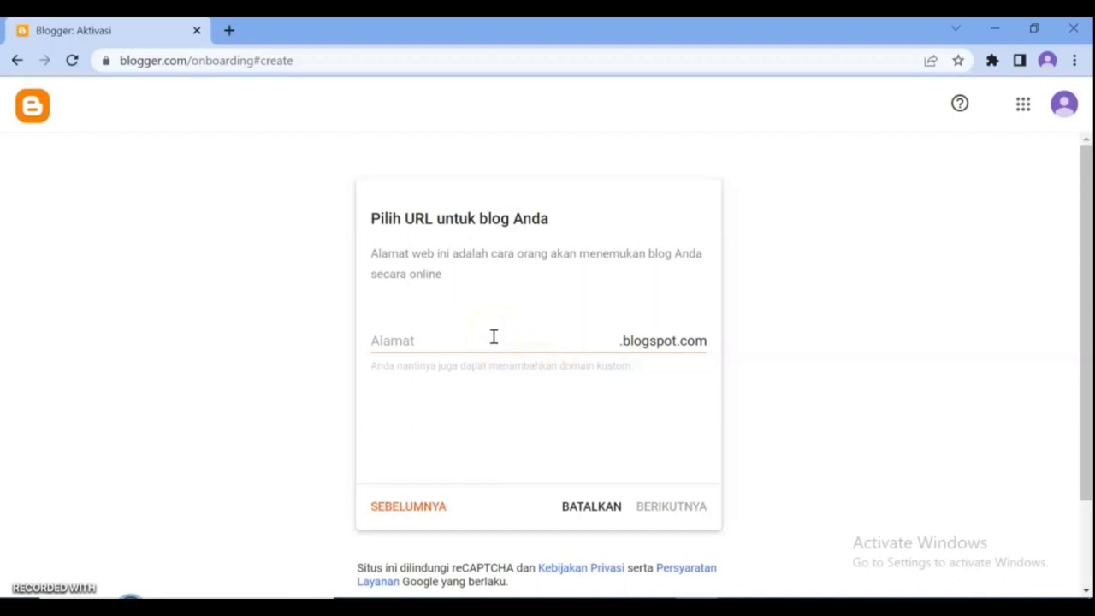
Enter the blog address, settle on the available YourStoree24.blogspot.com and continue.
{"action": "left_click", "coordinate": [471, 341]}
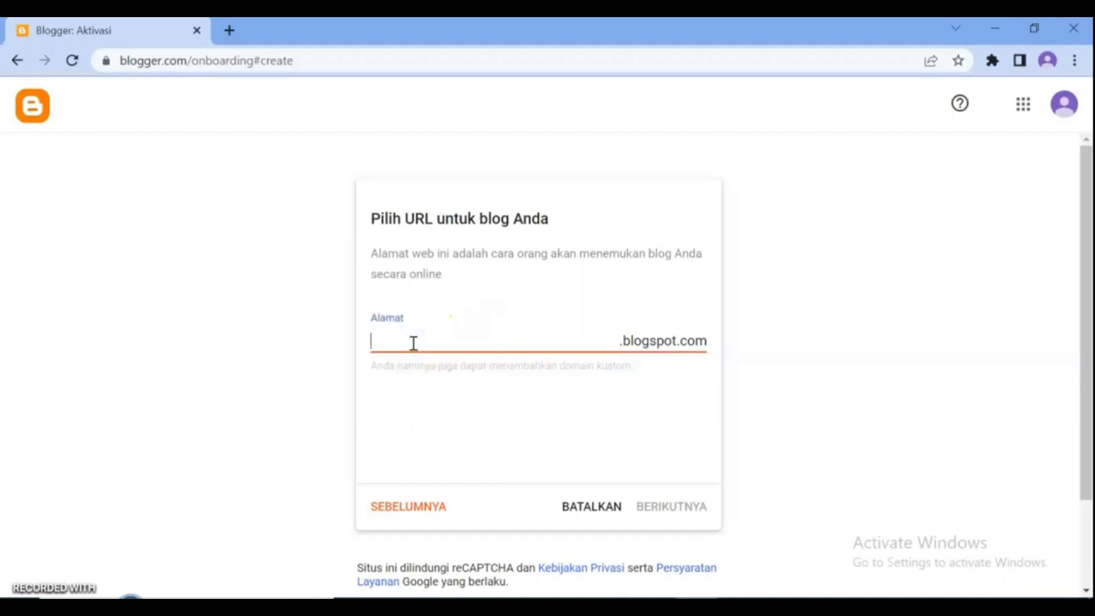
{"action": "type", "text": "Your"}
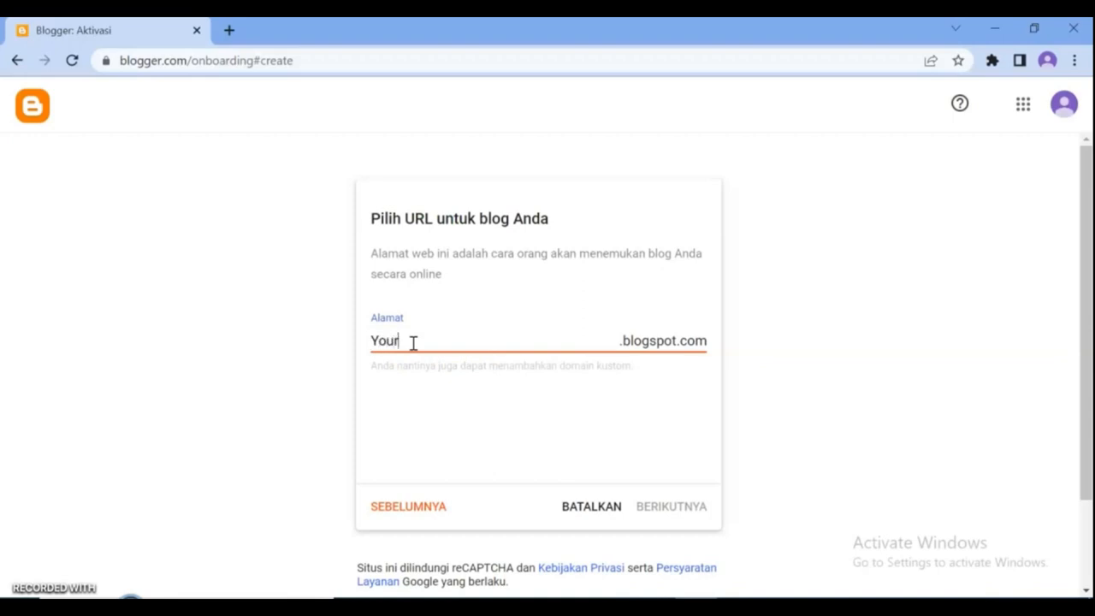
{"action": "type", "text": "Std"}
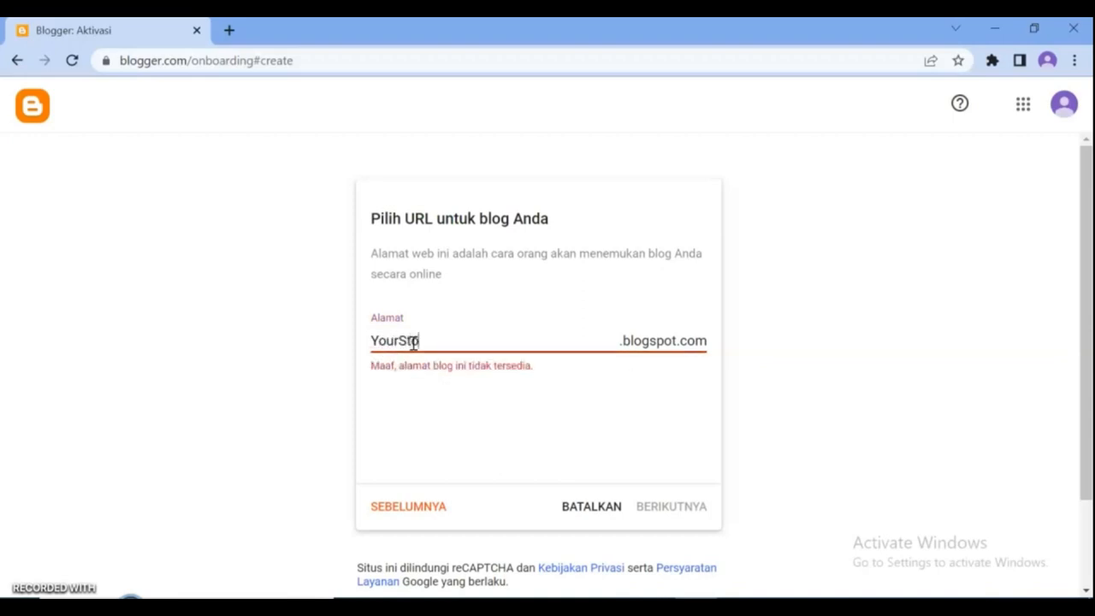
{"action": "type", "text": "re24"}
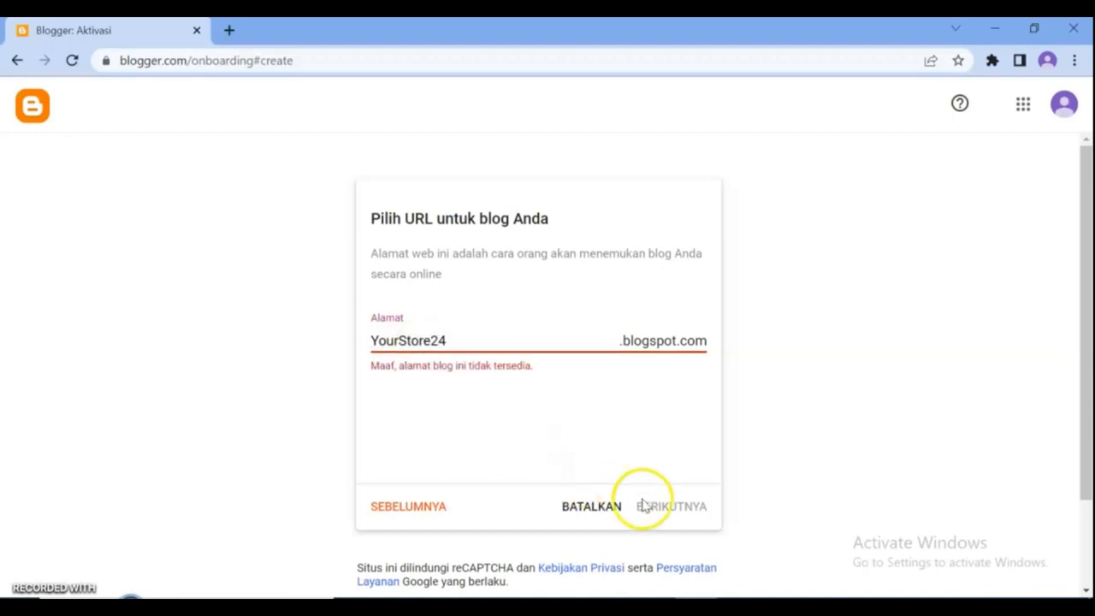
{"action": "mouse_move", "coordinate": [429, 341]}
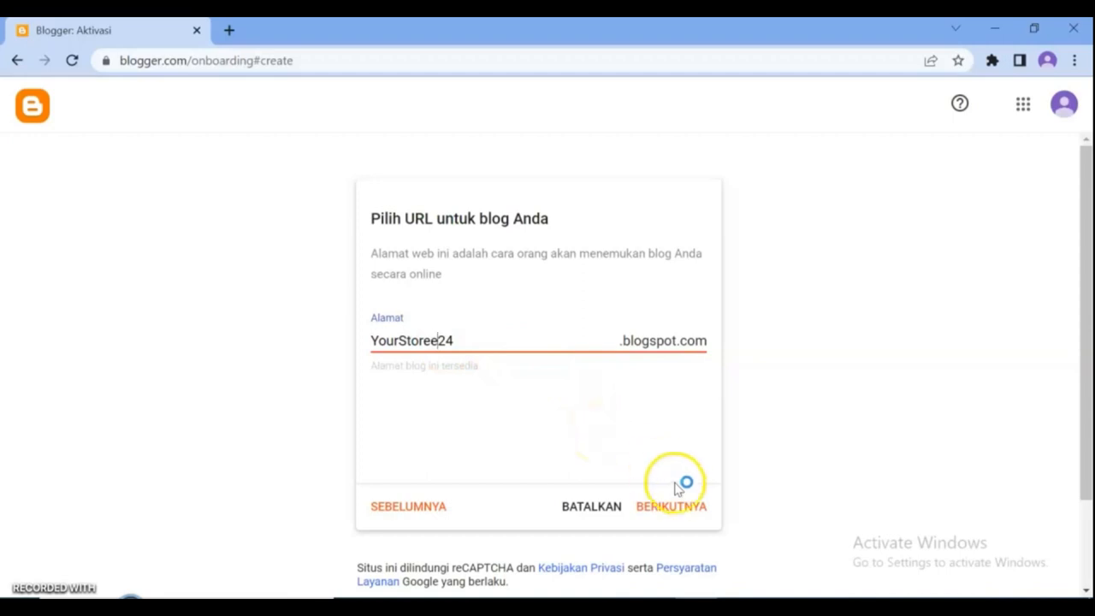
{"action": "left_click", "coordinate": [670, 507]}
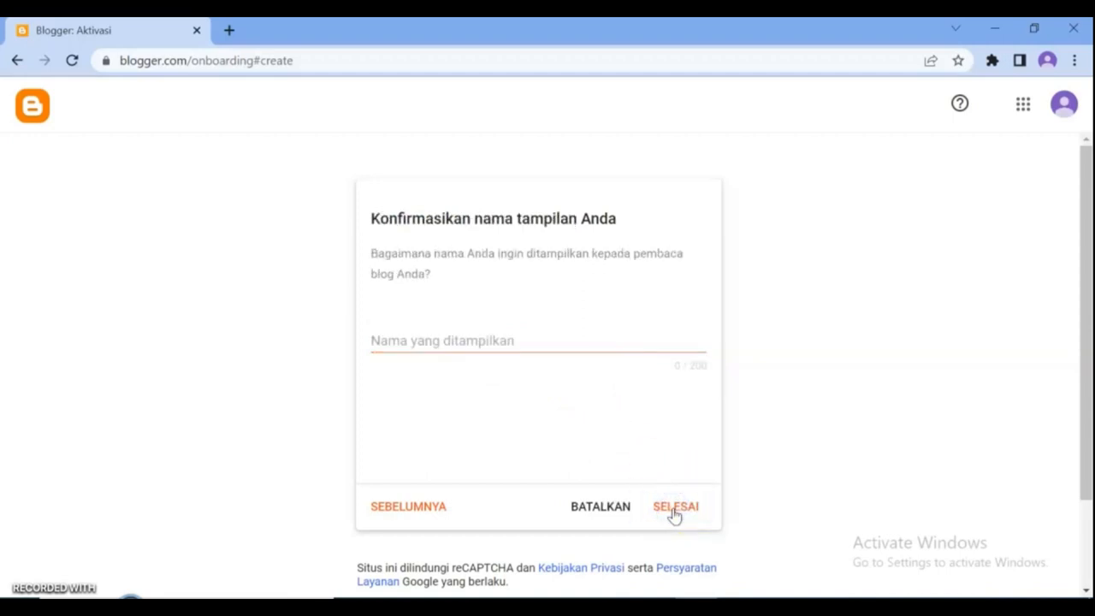
{"action": "mouse_move", "coordinate": [571, 308]}
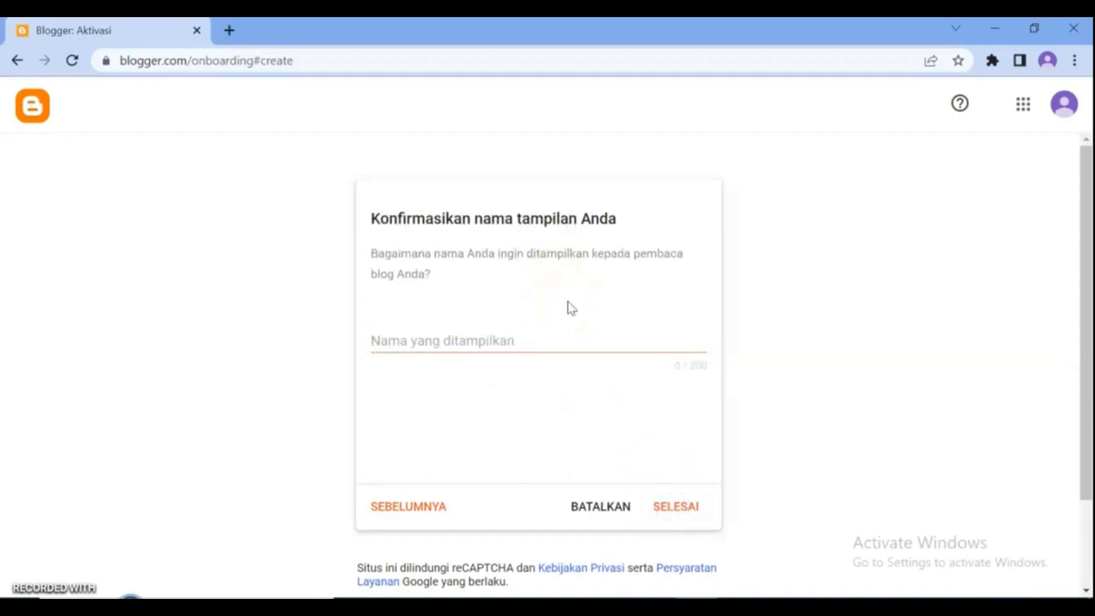
Set the display name to YourStore24 and finish creating the blog (Selesai).
{"action": "left_click", "coordinate": [478, 340]}
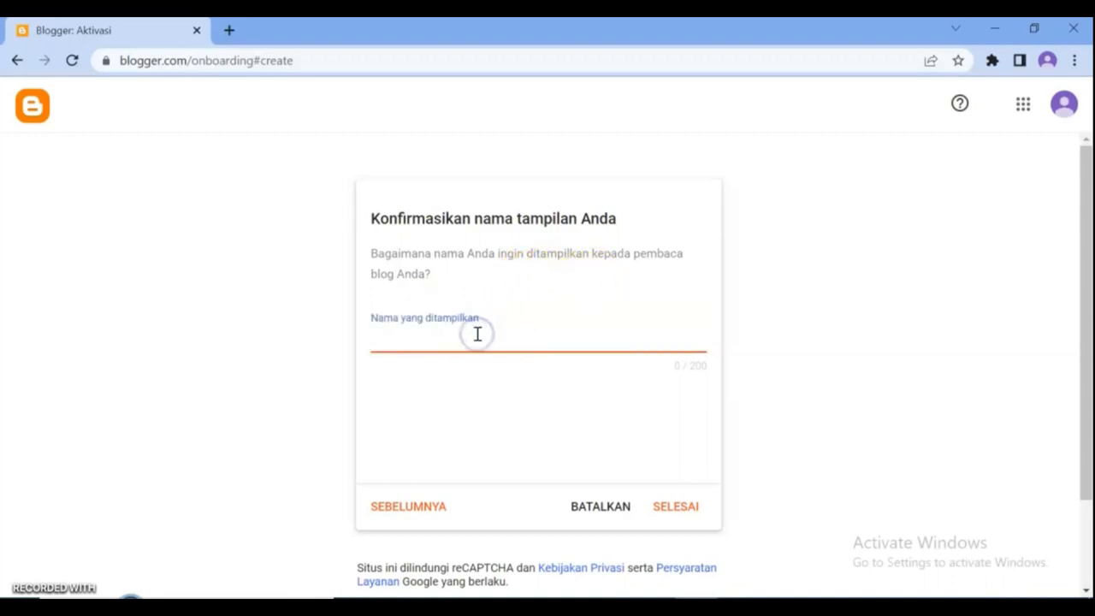
{"action": "type", "text": "YourSto"}
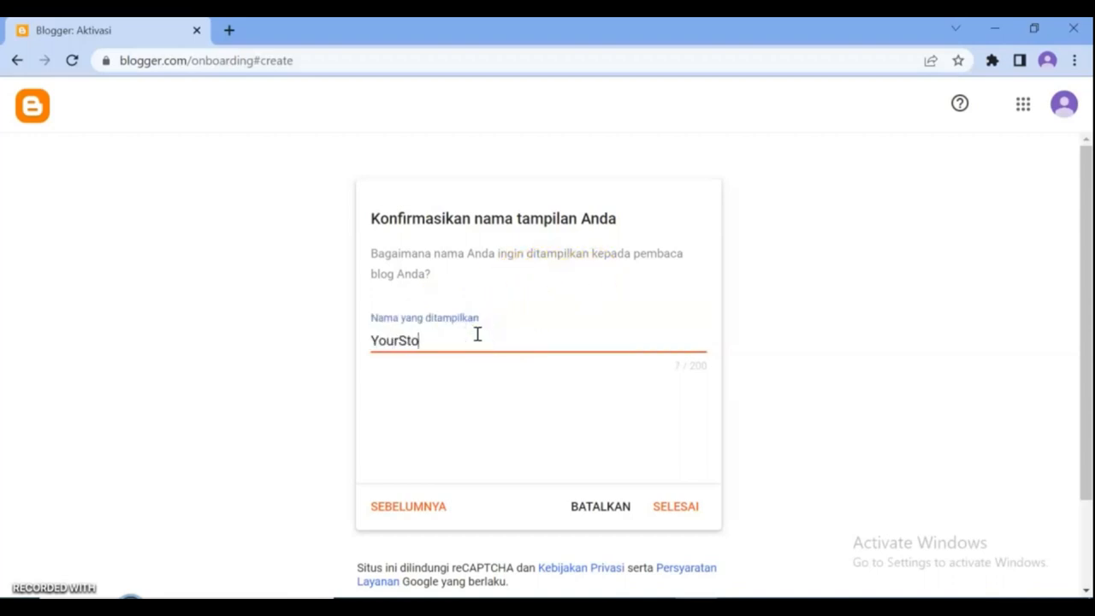
{"action": "type", "text": "re24"}
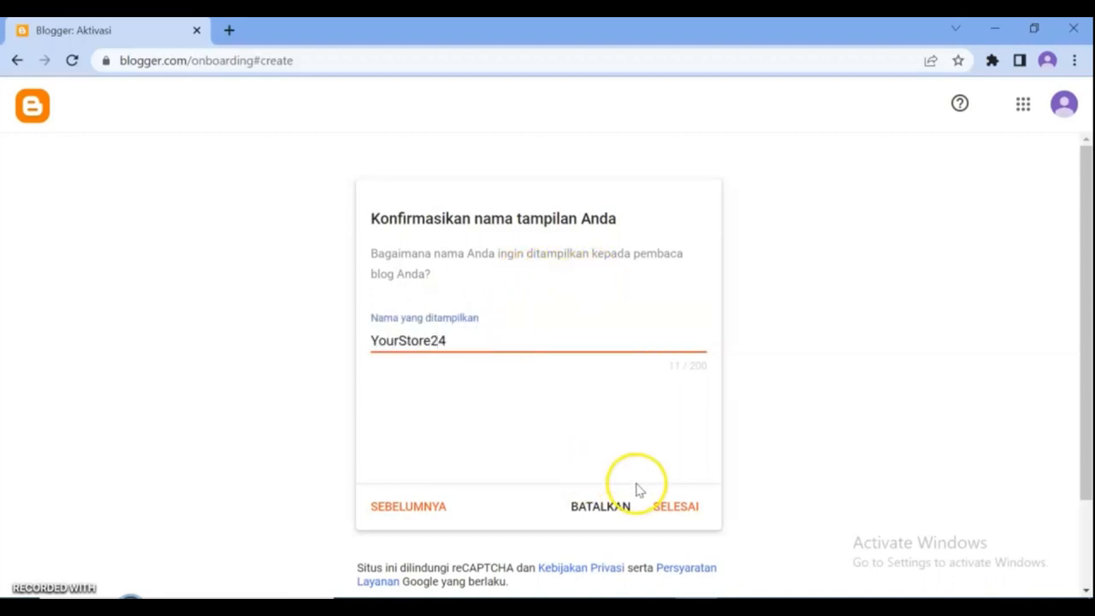
{"action": "left_click", "coordinate": [674, 507]}
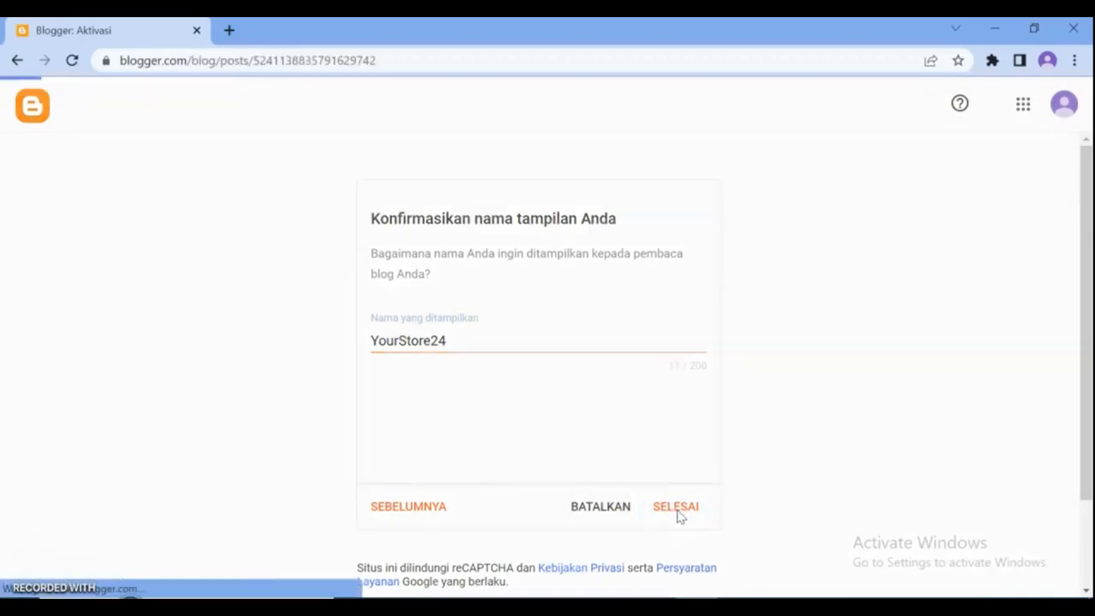
{"action": "left_click", "coordinate": [674, 507]}
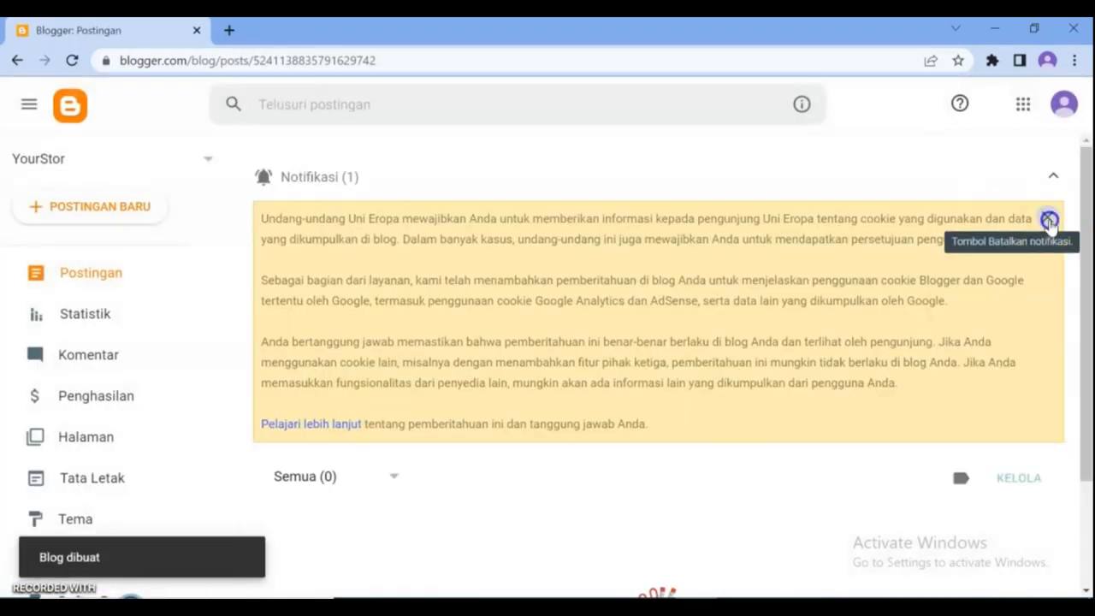
Dismiss the cookie notice and view the empty live blog at yourstoree24.blogspot.com.
{"action": "left_click", "coordinate": [1049, 219]}
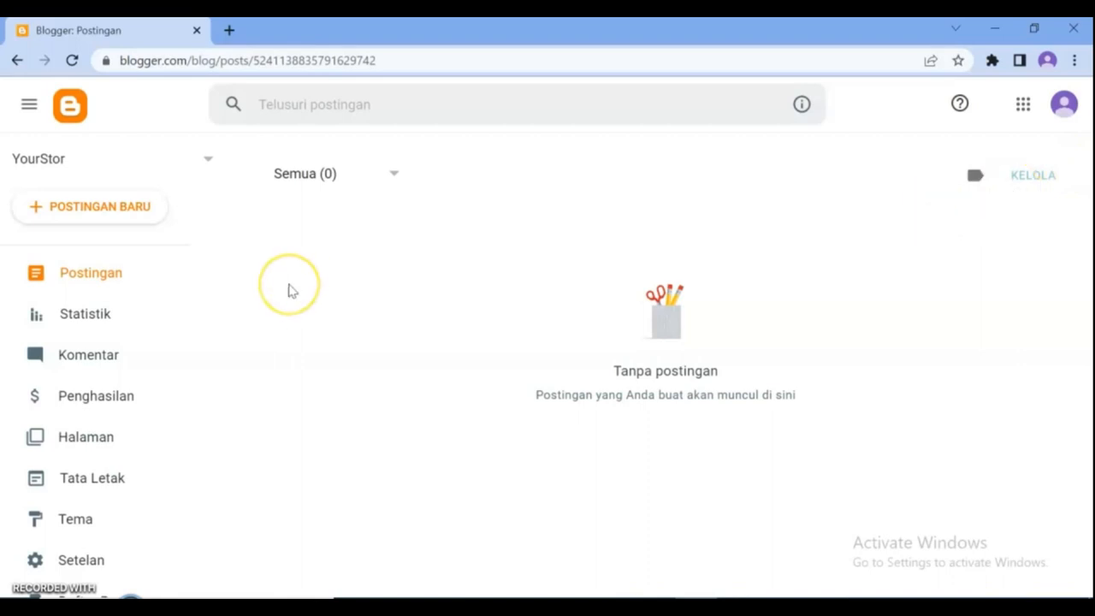
{"action": "mouse_move", "coordinate": [260, 384]}
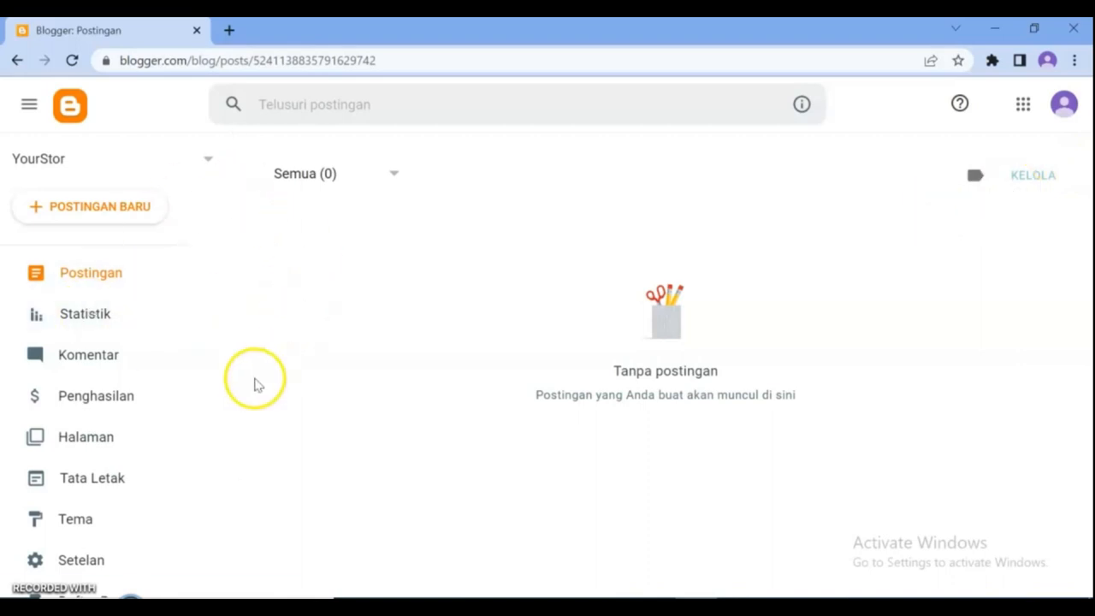
{"action": "scroll", "scroll_direction": "down", "scroll_amount": 3}
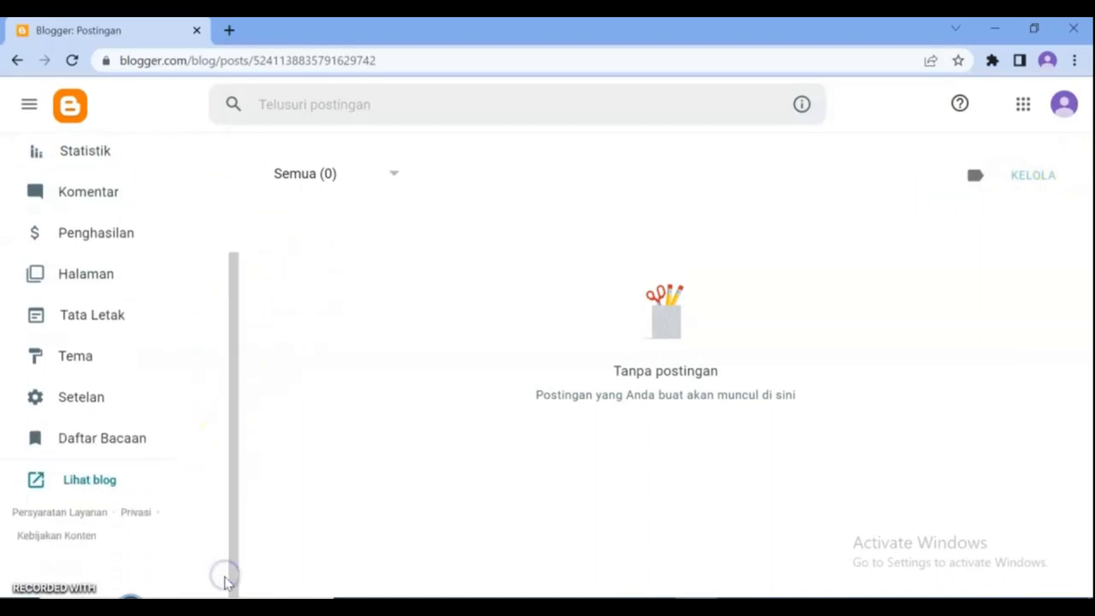
{"action": "left_click", "coordinate": [89, 479]}
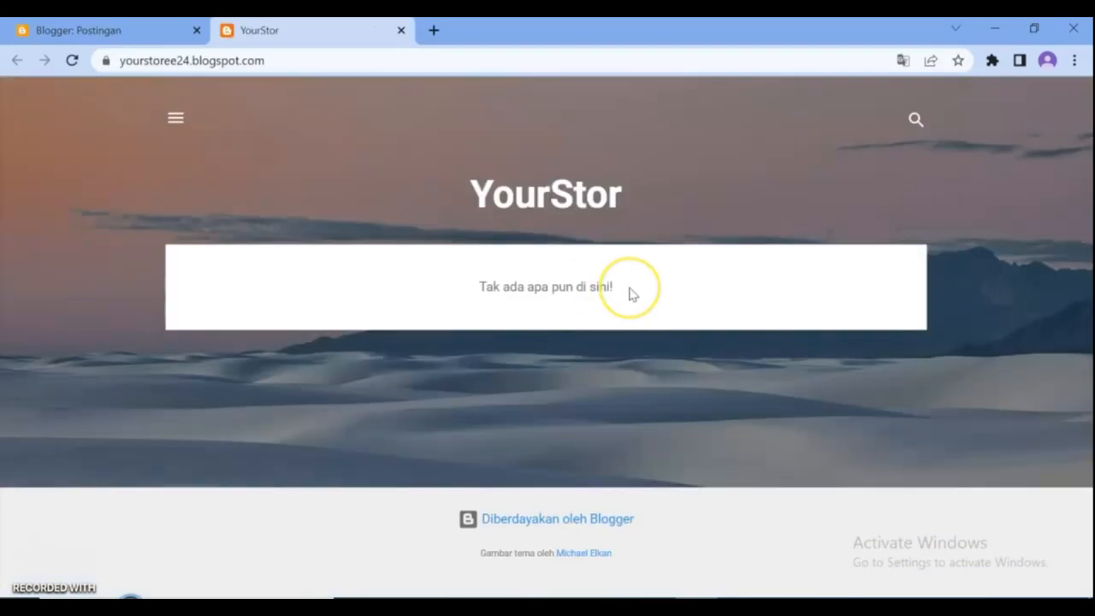
{"action": "mouse_move", "coordinate": [486, 250]}
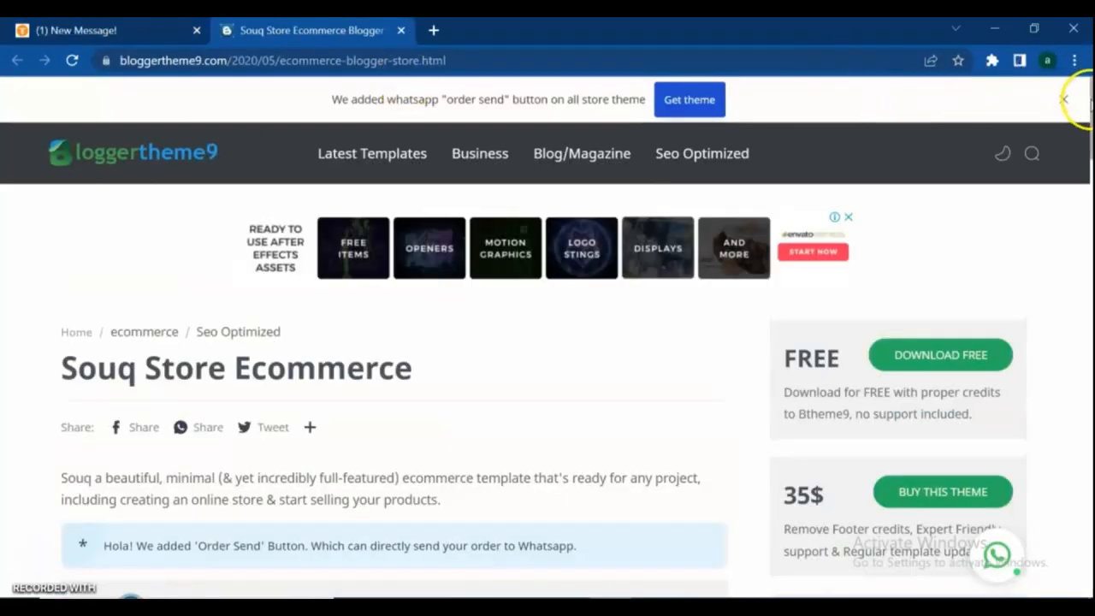
Launch the Souq Store theme's Live Preview and scroll its demo homepage to the footer.
{"action": "scroll", "scroll_direction": "down", "scroll_amount": 3}
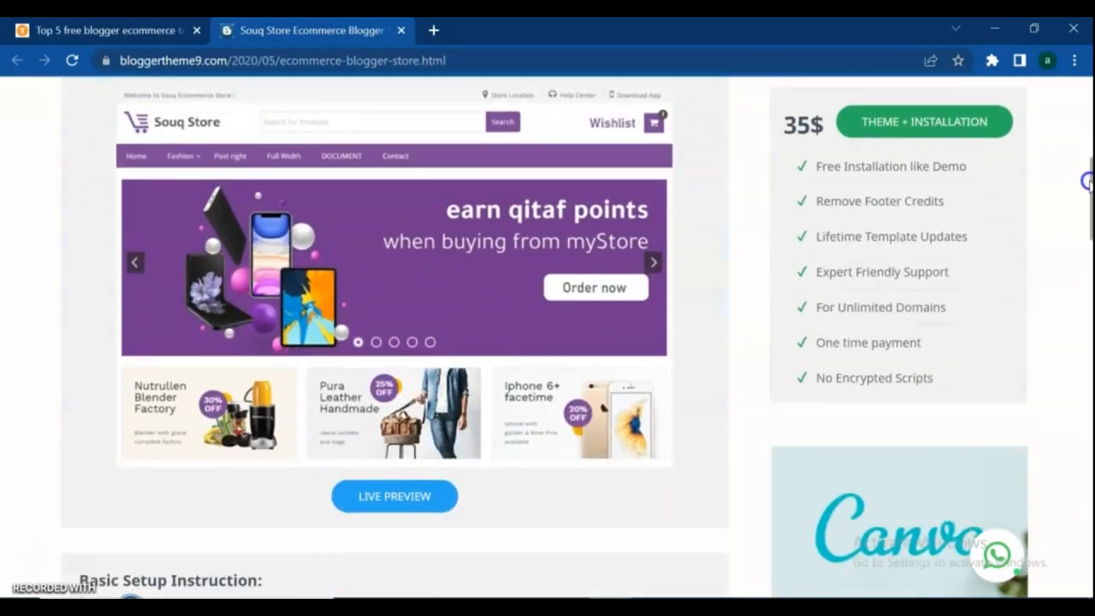
{"action": "scroll", "scroll_direction": "down", "scroll_amount": 3}
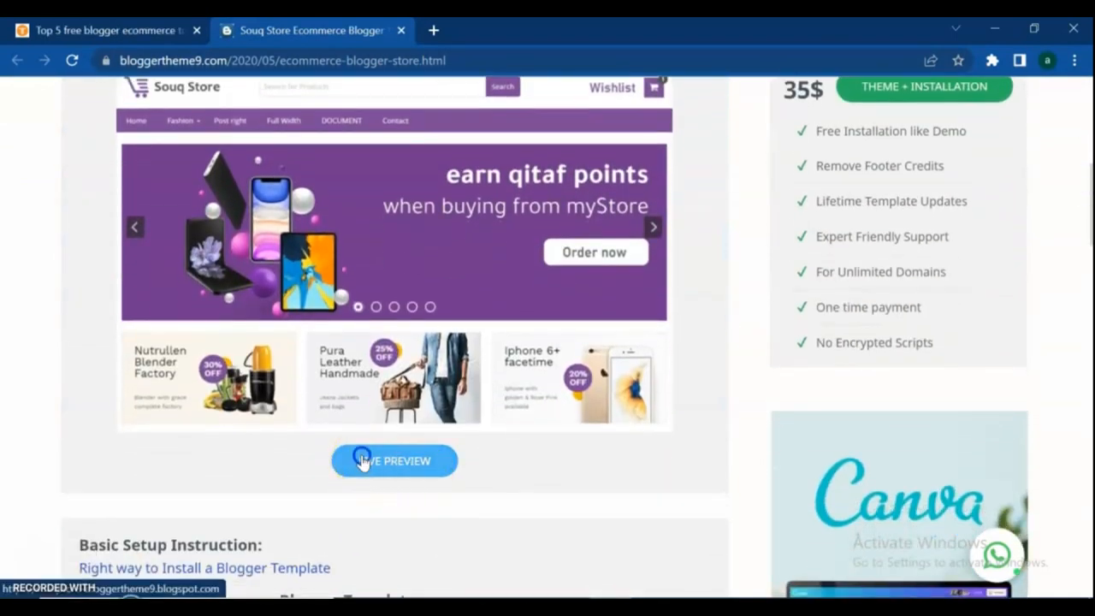
{"action": "left_click", "coordinate": [393, 462]}
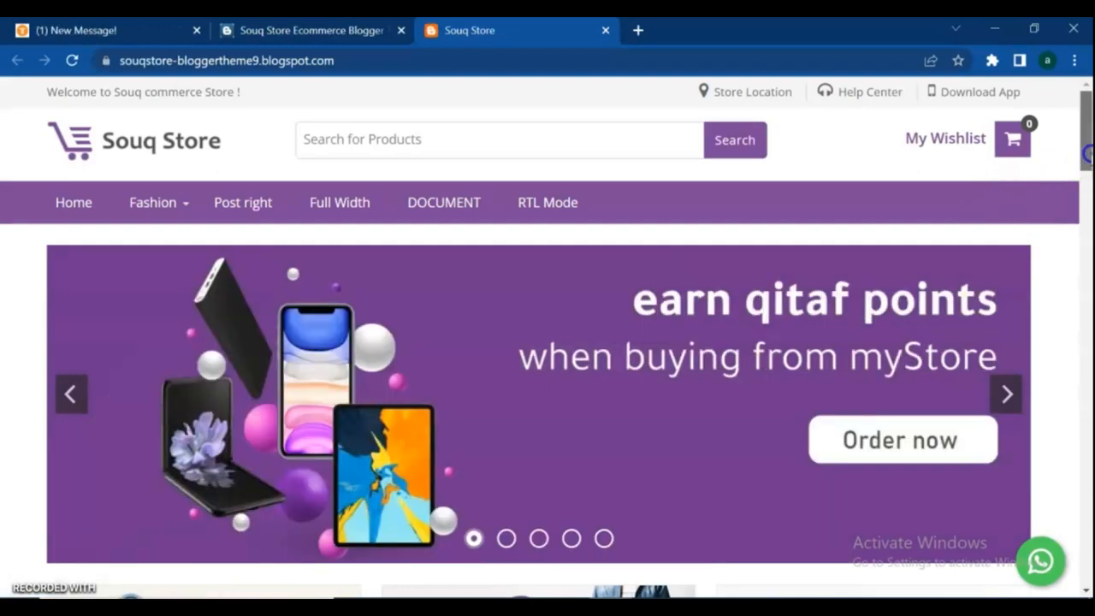
{"action": "scroll", "scroll_direction": "down", "scroll_amount": 3}
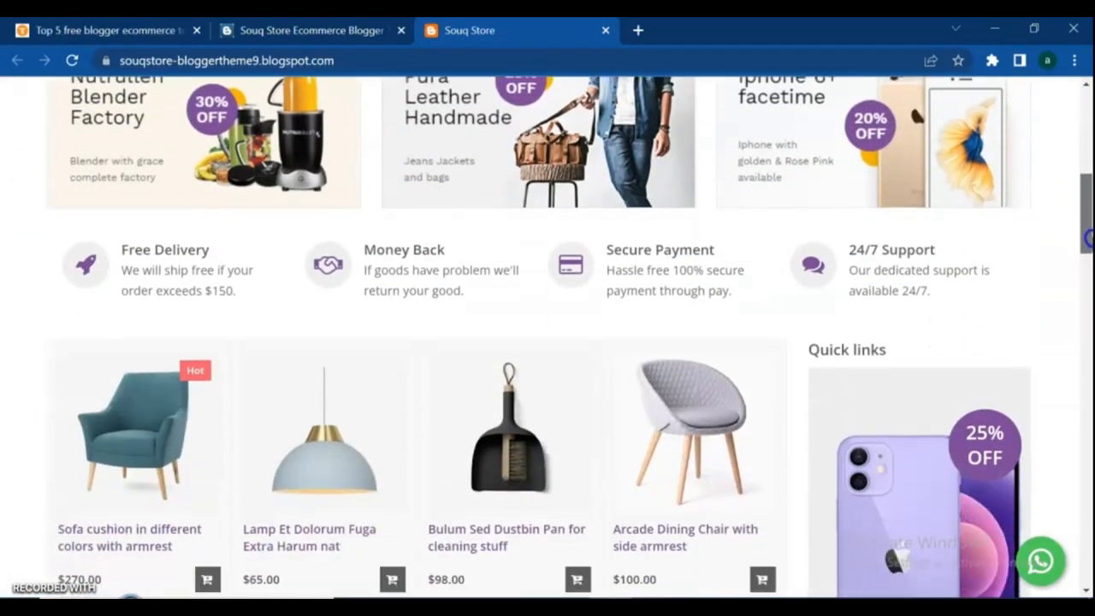
{"action": "scroll", "scroll_direction": "down", "scroll_amount": 3}
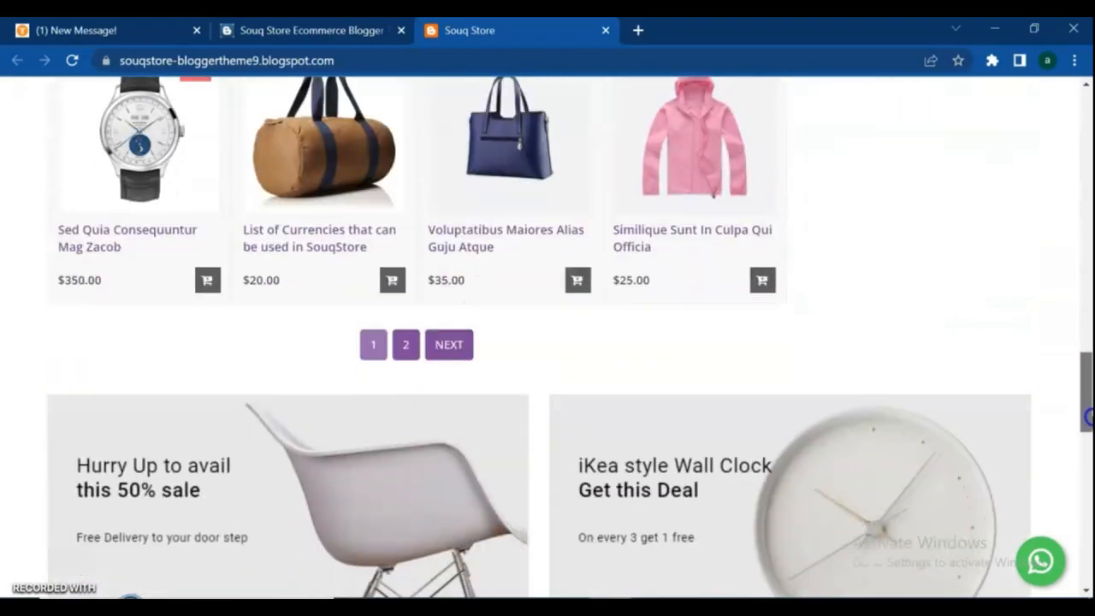
{"action": "scroll", "scroll_direction": "down", "scroll_amount": 3}
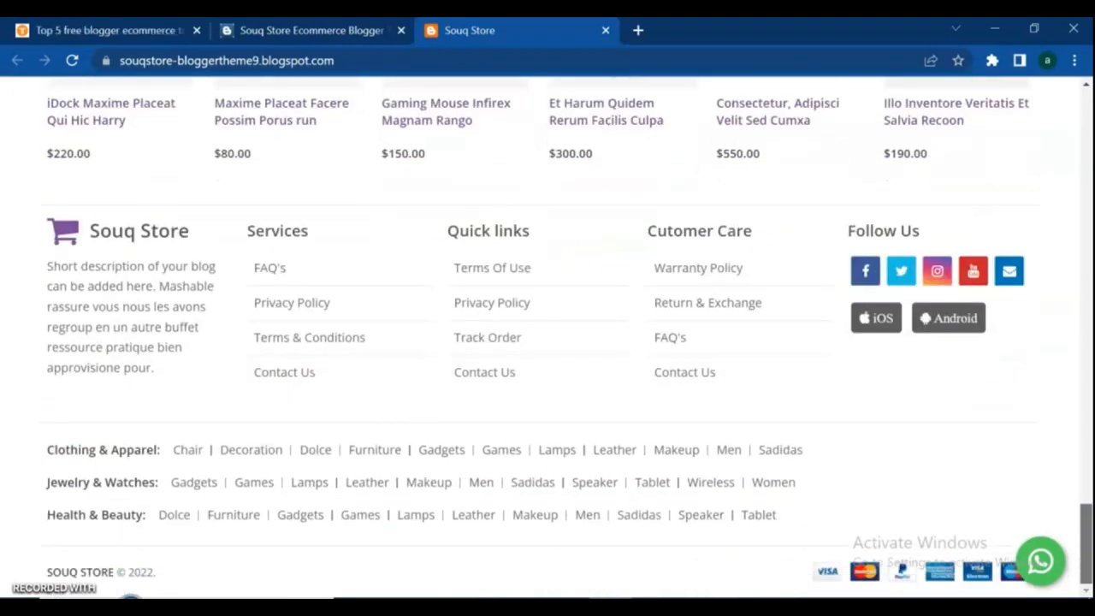
{"action": "scroll", "scroll_direction": "up", "scroll_amount": 3}
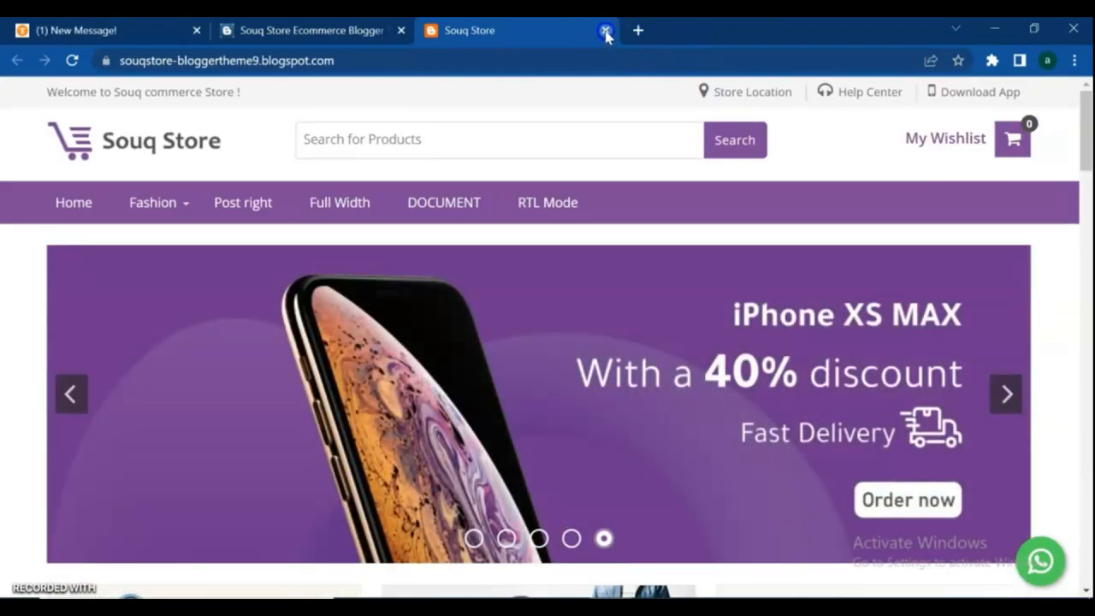
Close the demo tab and choose Download Free on the bloggertheme9 theme page.
{"action": "left_click", "coordinate": [605, 31]}
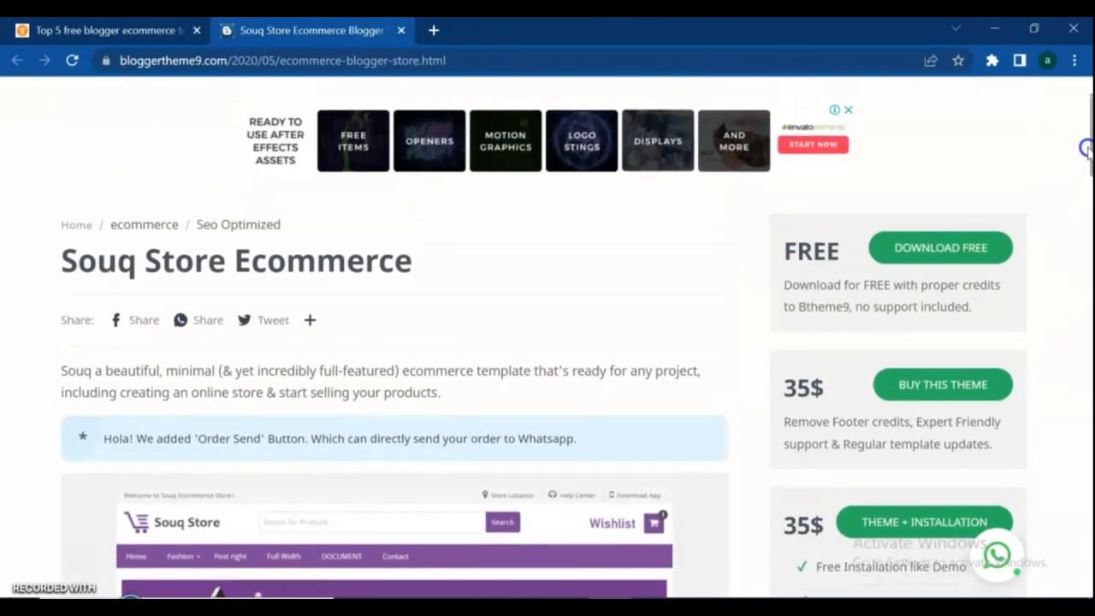
{"action": "scroll", "scroll_direction": "up", "scroll_amount": 3}
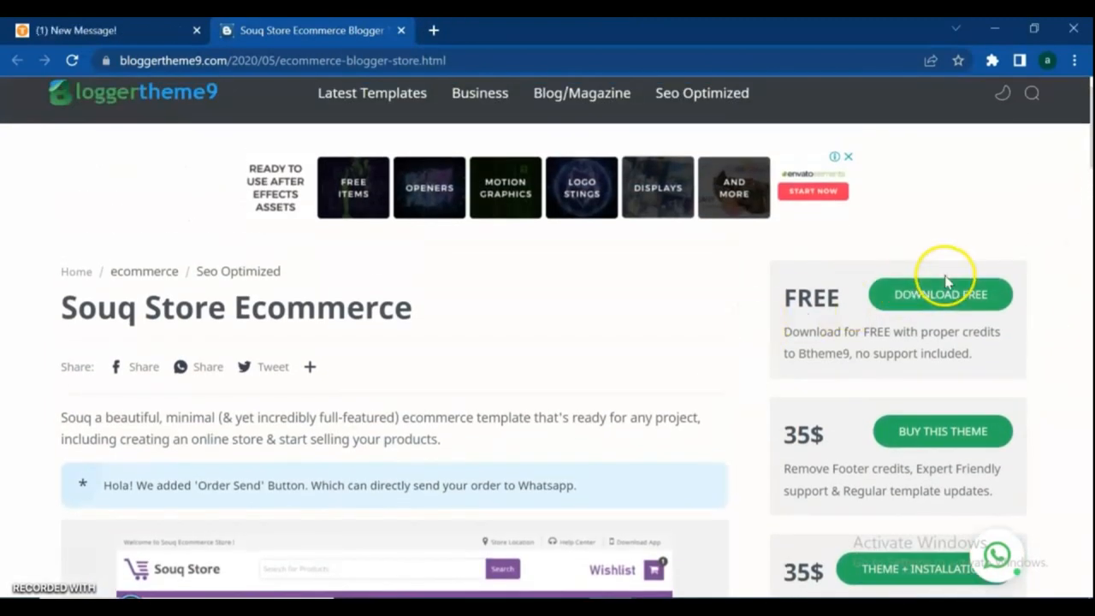
{"action": "left_click", "coordinate": [941, 295]}
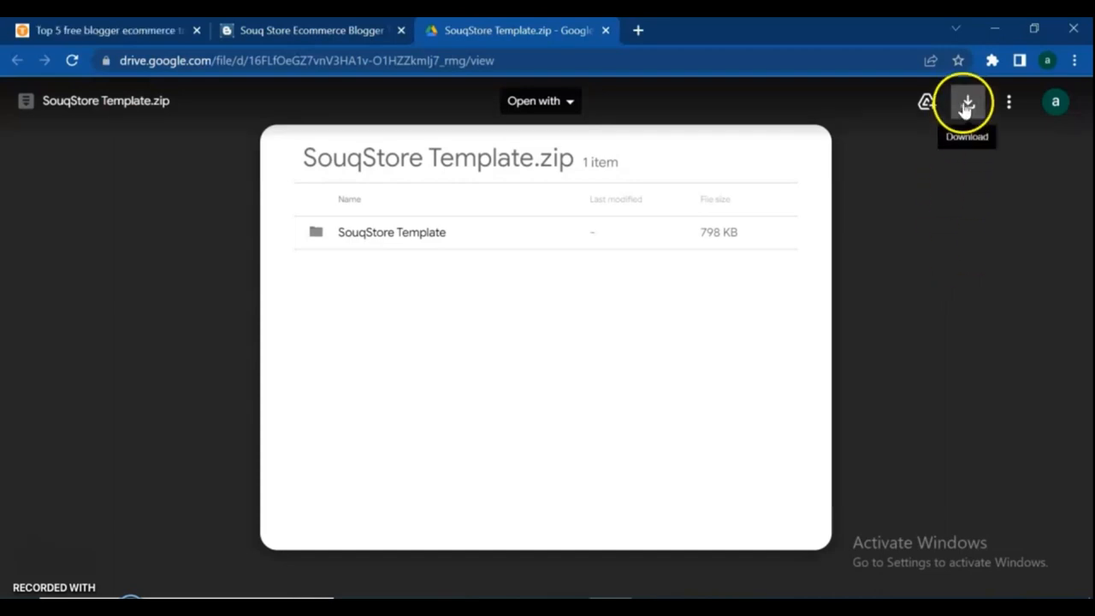
Download SouqStore Template.zip from Google Drive to the Downloads folder.
{"action": "left_click", "coordinate": [965, 103]}
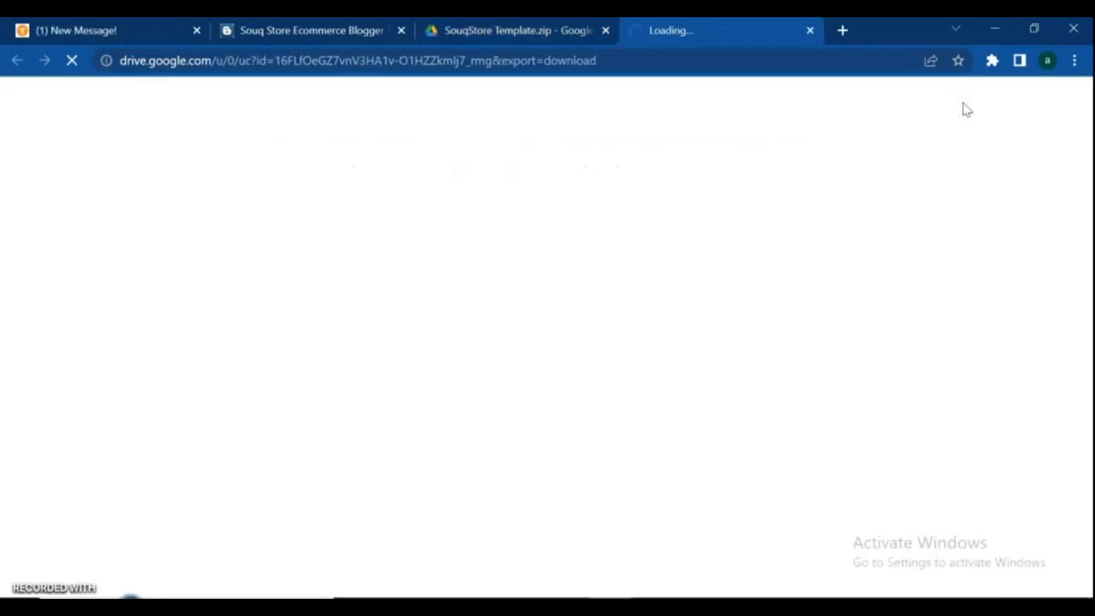
{"action": "left_click", "coordinate": [968, 101]}
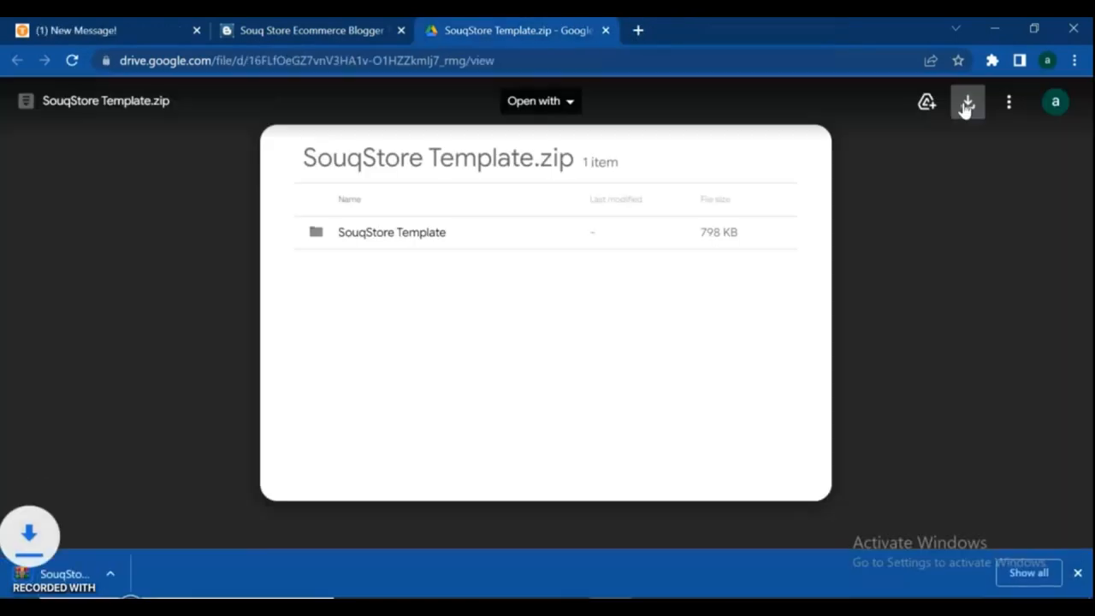
{"action": "left_click", "coordinate": [968, 101]}
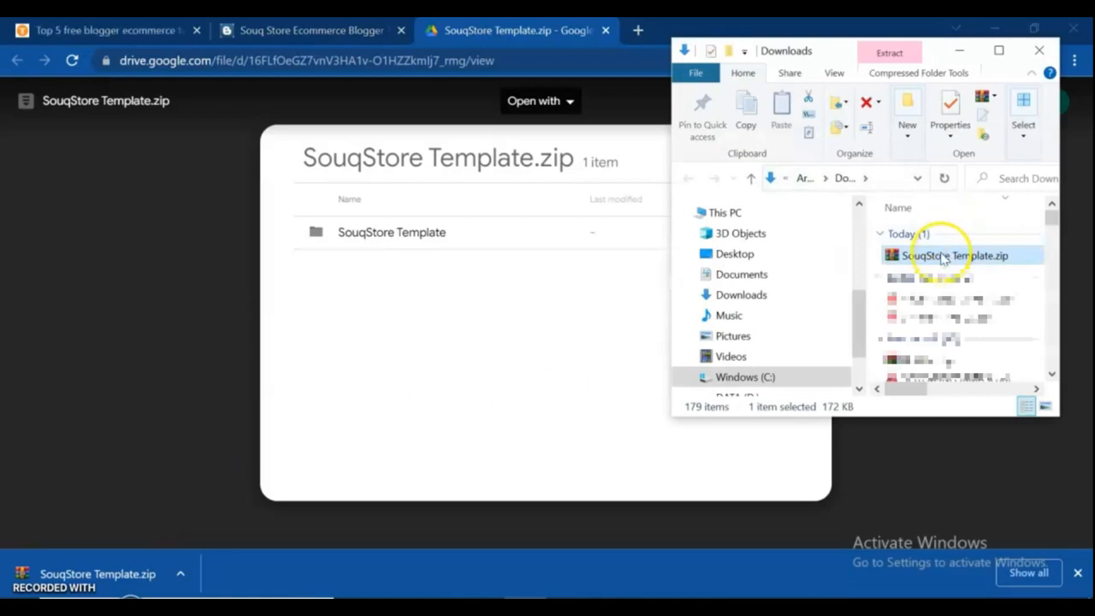
Extract SouqStore Template.zip in Downloads via its right-click Extract All option.
{"action": "right_click", "coordinate": [954, 255]}
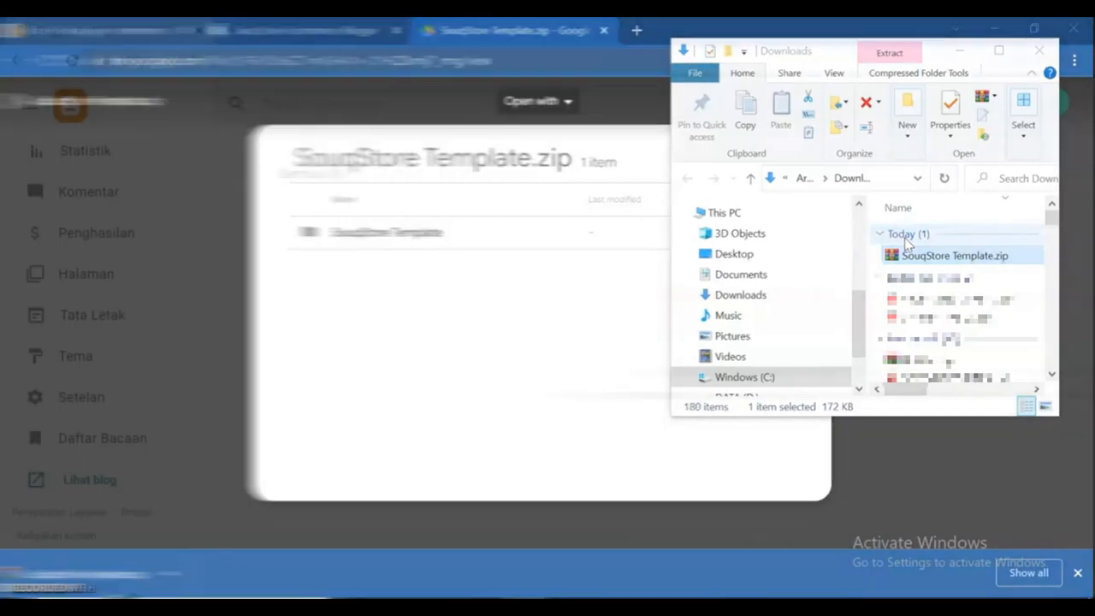
Return to the Blogger dashboard and go to the blog's Tema (Theme) page.
{"action": "left_click", "coordinate": [1039, 51]}
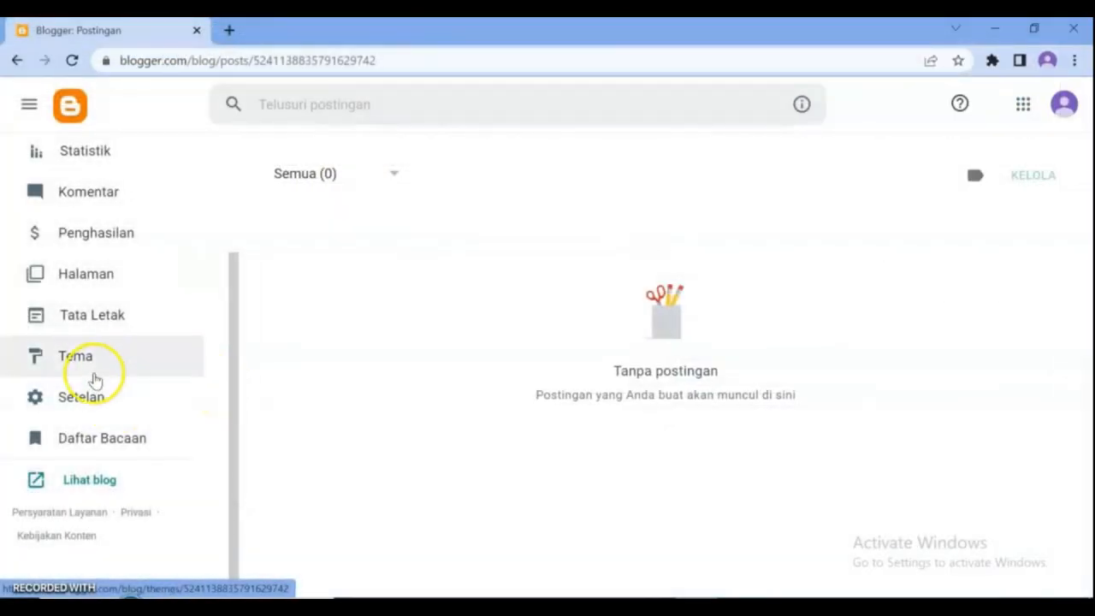
{"action": "left_click", "coordinate": [75, 356]}
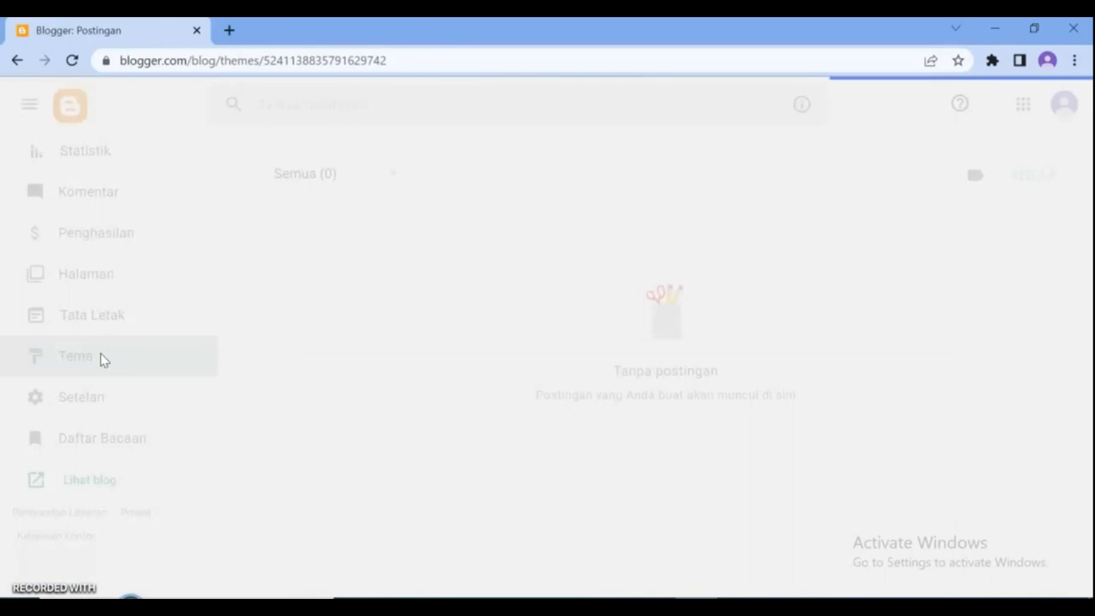
{"action": "left_click", "coordinate": [76, 355]}
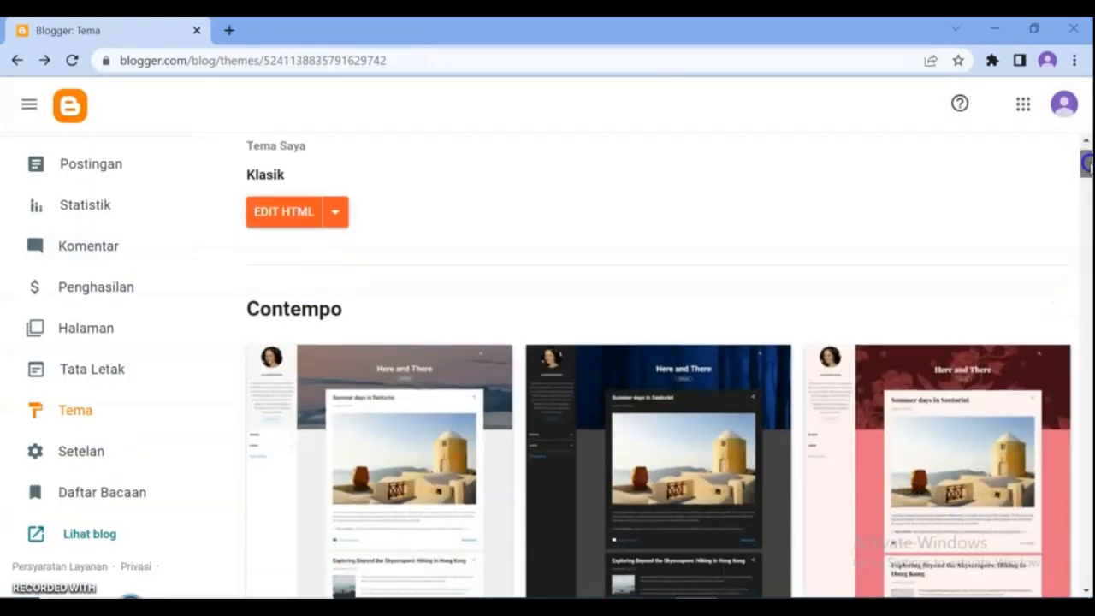
Scroll through the theme galleries below the custom theme and back to the top.
{"action": "scroll", "scroll_direction": "down", "scroll_amount": 3}
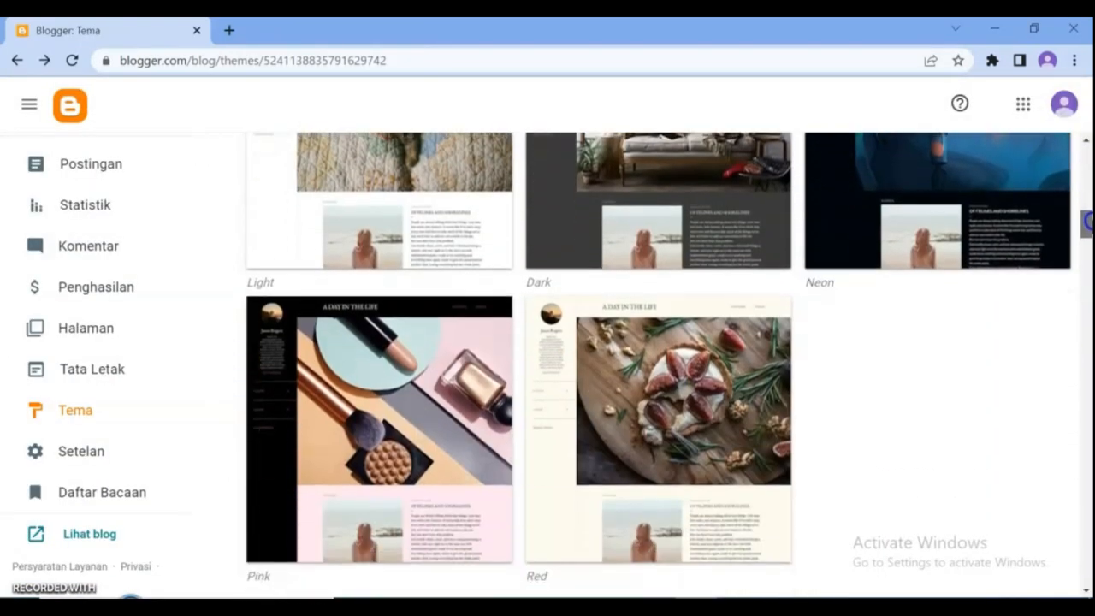
{"action": "scroll", "scroll_direction": "up", "scroll_amount": 3}
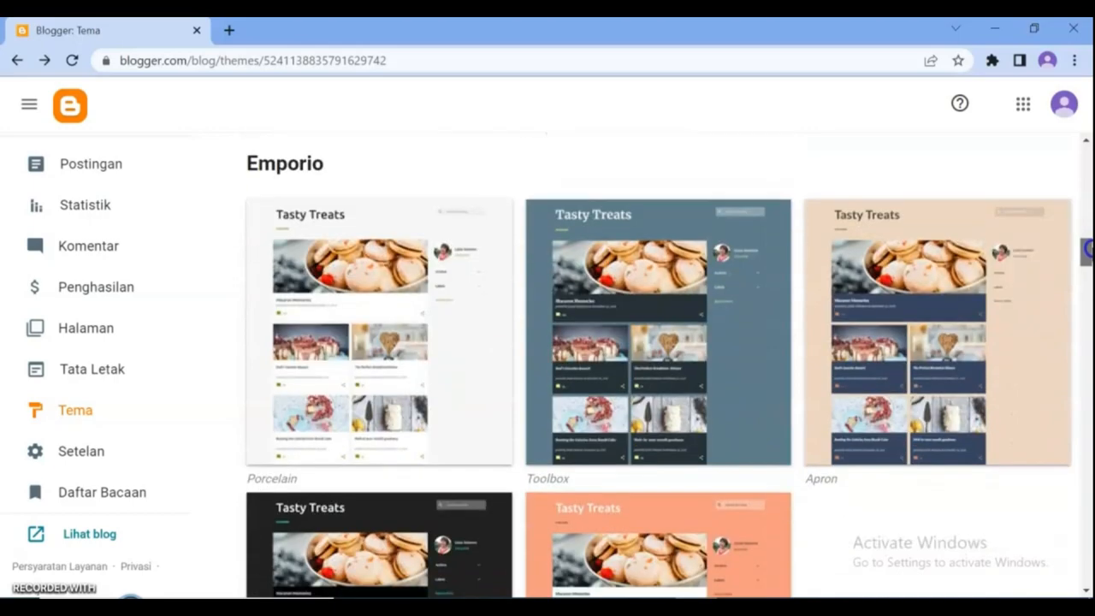
{"action": "scroll", "scroll_direction": "down", "scroll_amount": 3}
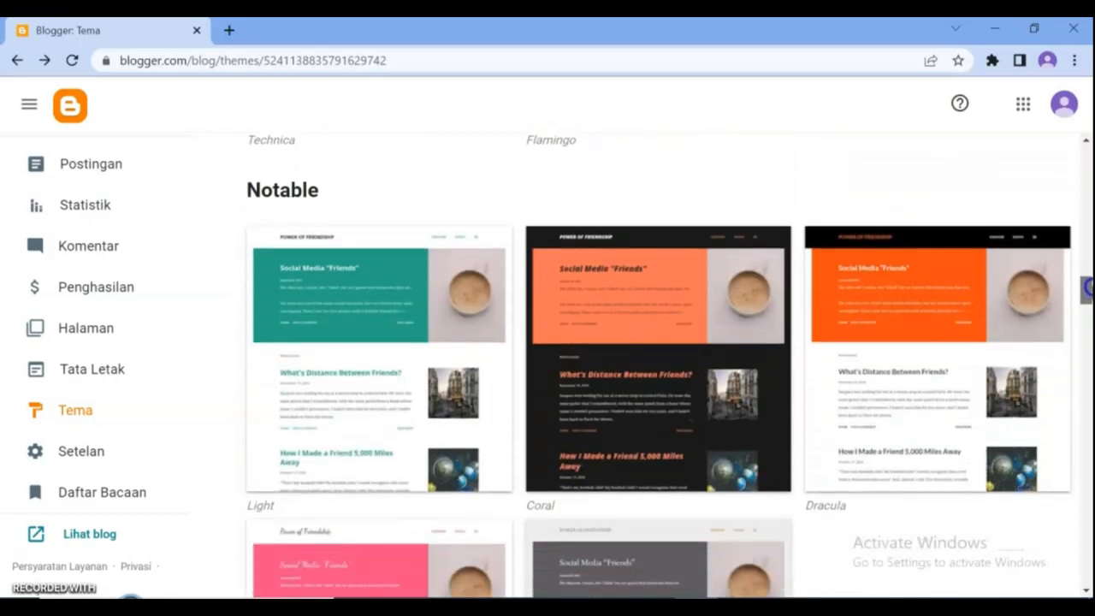
{"action": "scroll", "scroll_direction": "down", "scroll_amount": 3}
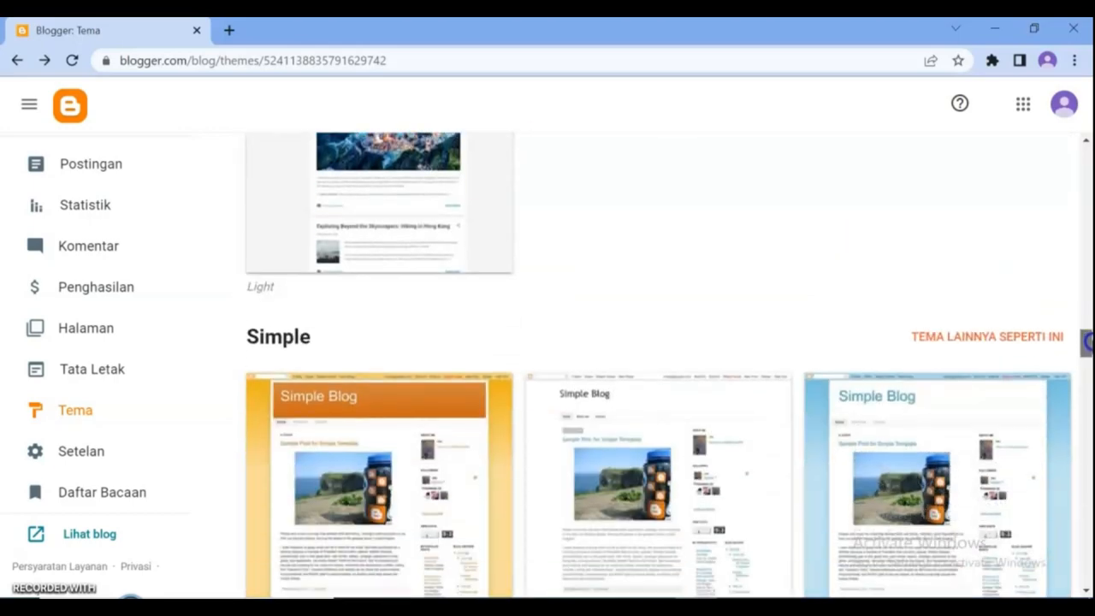
{"action": "scroll", "scroll_direction": "down", "scroll_amount": 3}
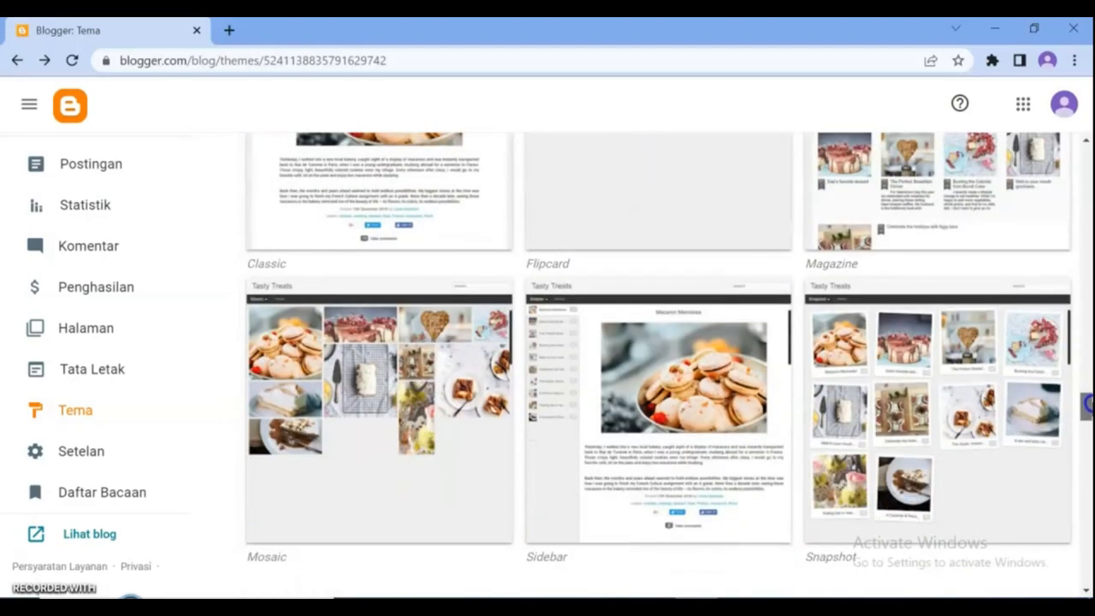
{"action": "scroll", "scroll_direction": "down", "scroll_amount": 3}
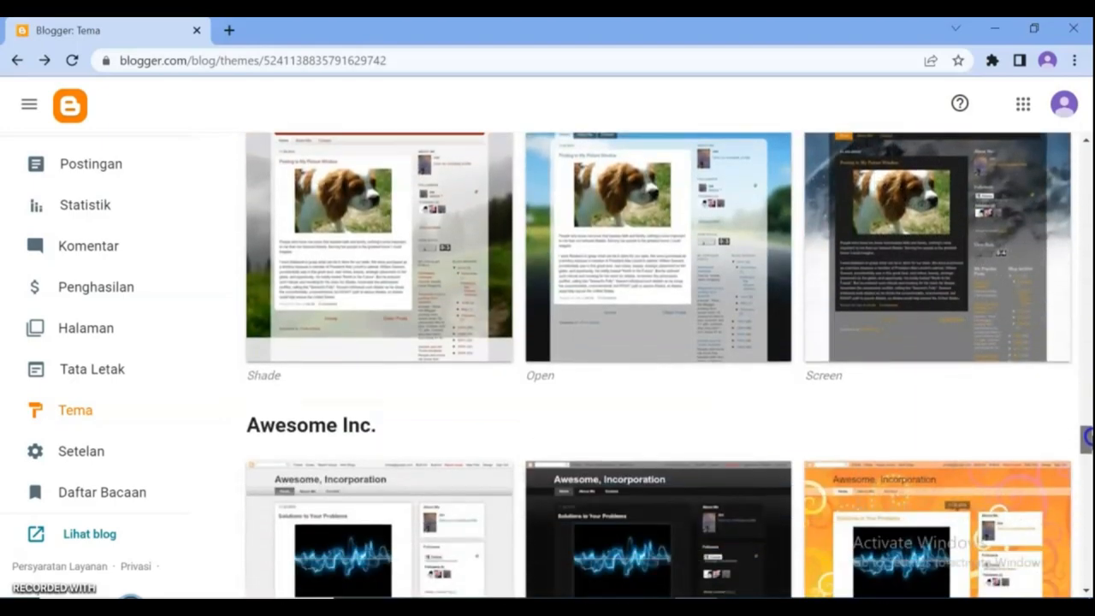
{"action": "scroll", "scroll_direction": "down", "scroll_amount": 3}
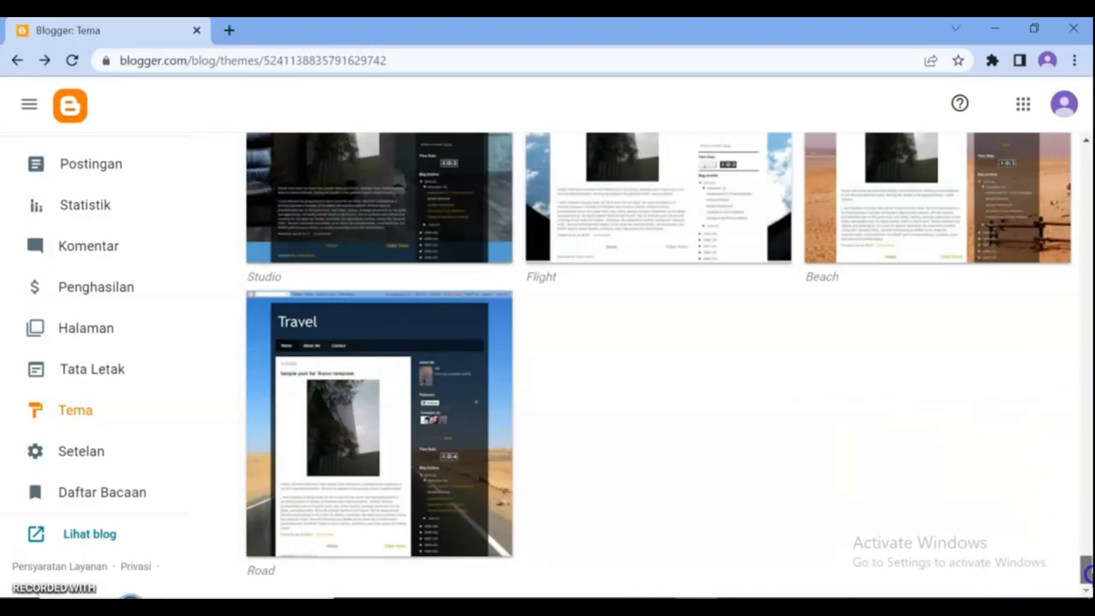
{"action": "scroll", "scroll_direction": "up", "scroll_amount": 3}
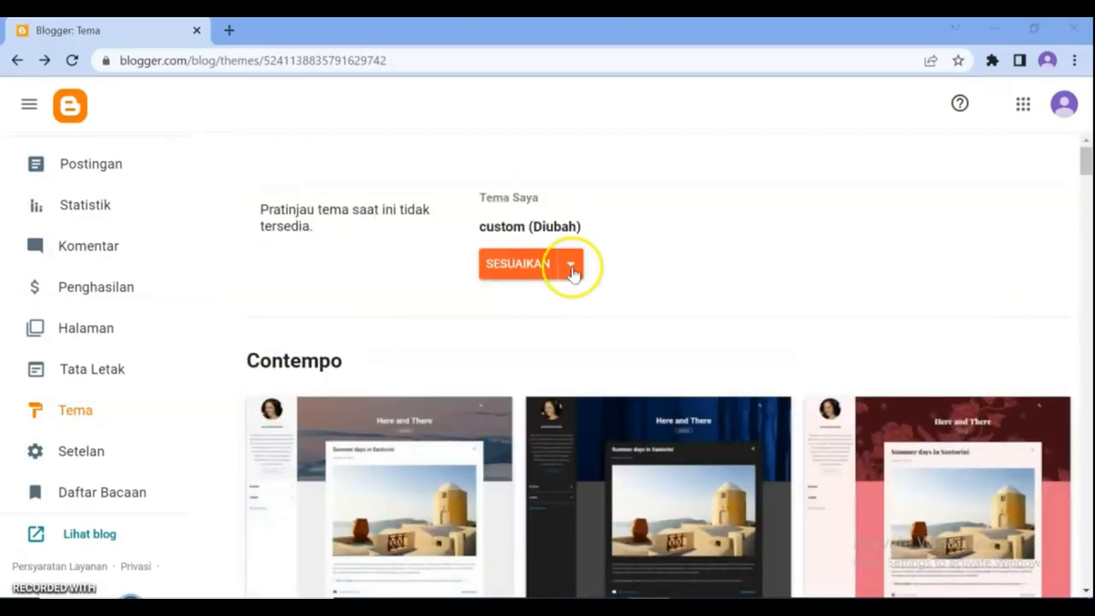
Start a theme restore from file via the Sesuaikan menu's Pulihkan option and Upload.
{"action": "left_click", "coordinate": [572, 264]}
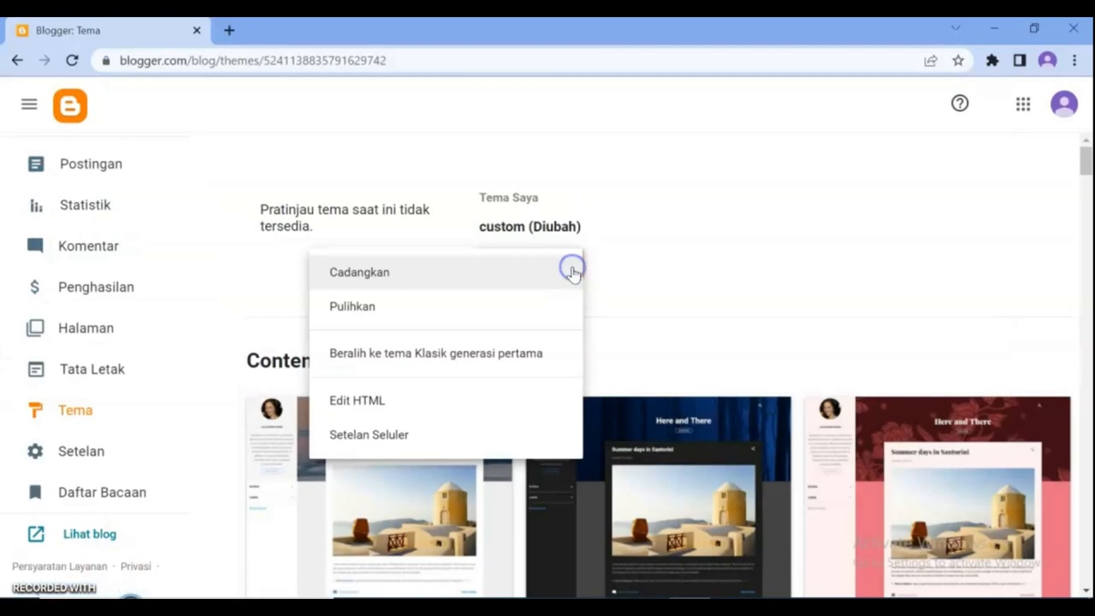
{"action": "mouse_move", "coordinate": [351, 306]}
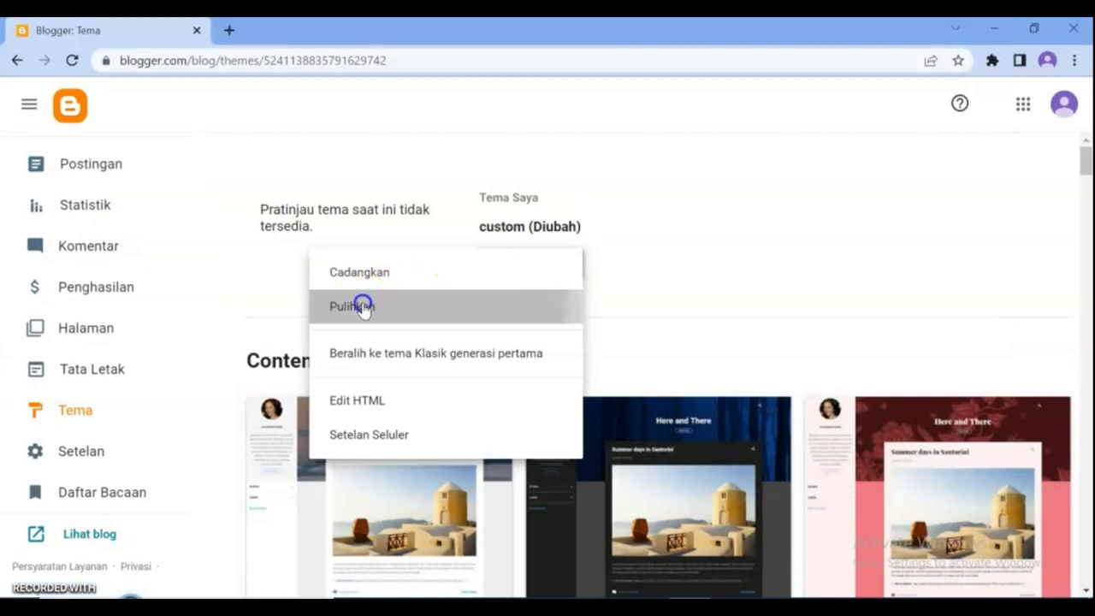
{"action": "left_click", "coordinate": [350, 306]}
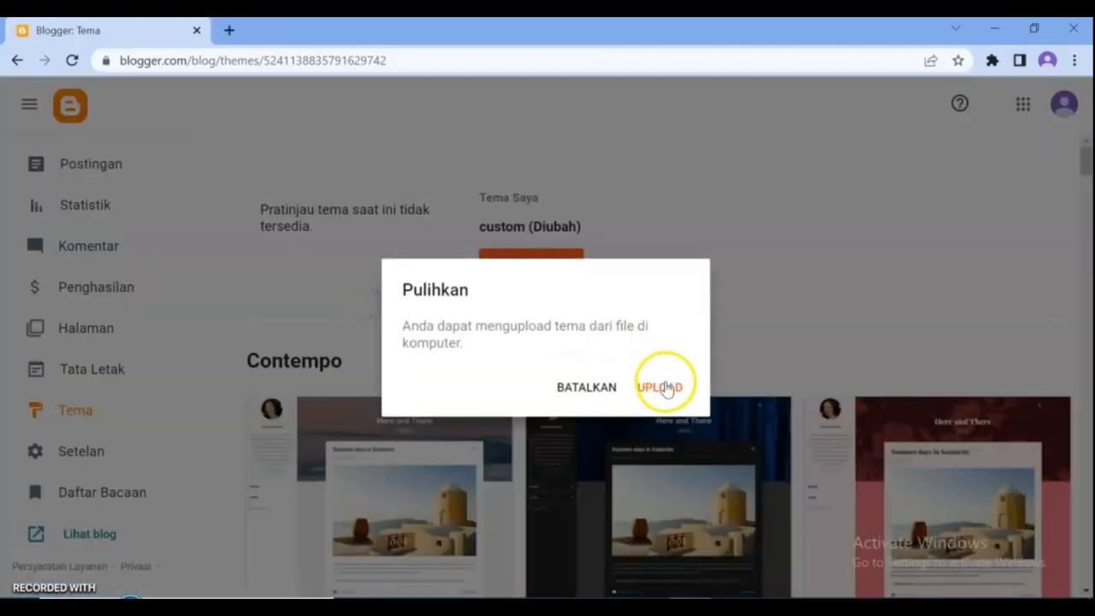
{"action": "left_click", "coordinate": [660, 387]}
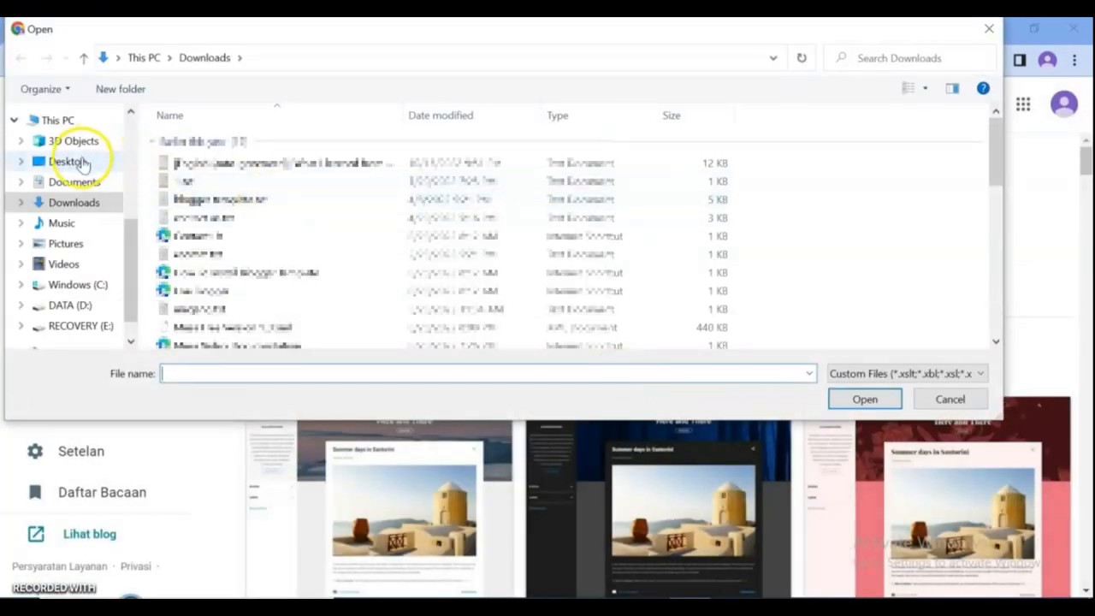
Select SouqStore Template.xml from Desktop > SouqStore Template > SouqStore Template and upload it as the theme.
{"action": "left_click", "coordinate": [69, 161]}
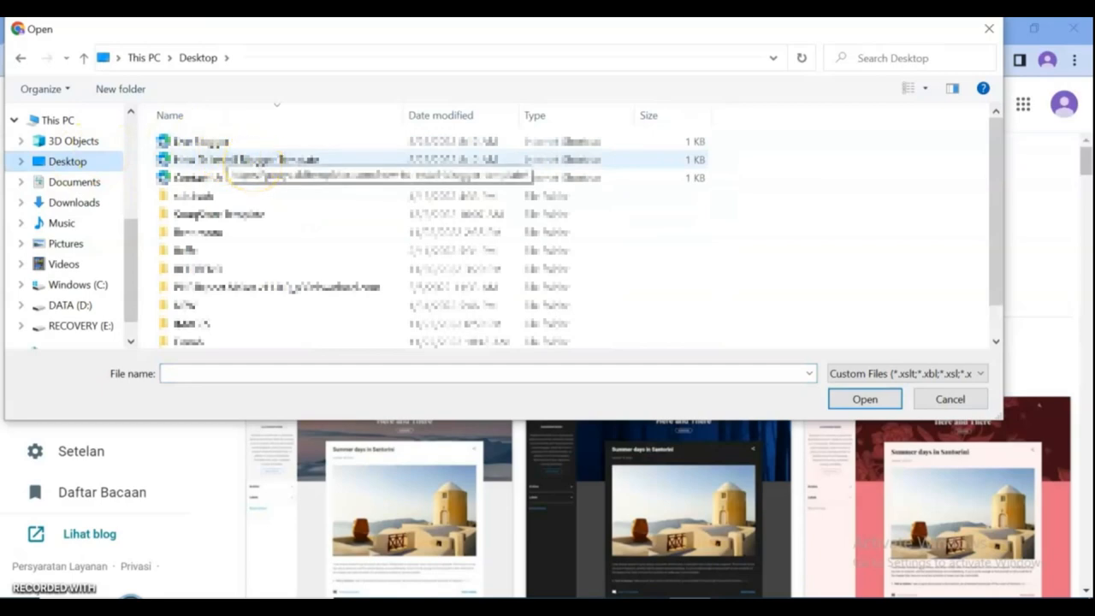
{"action": "double_click", "coordinate": [219, 212]}
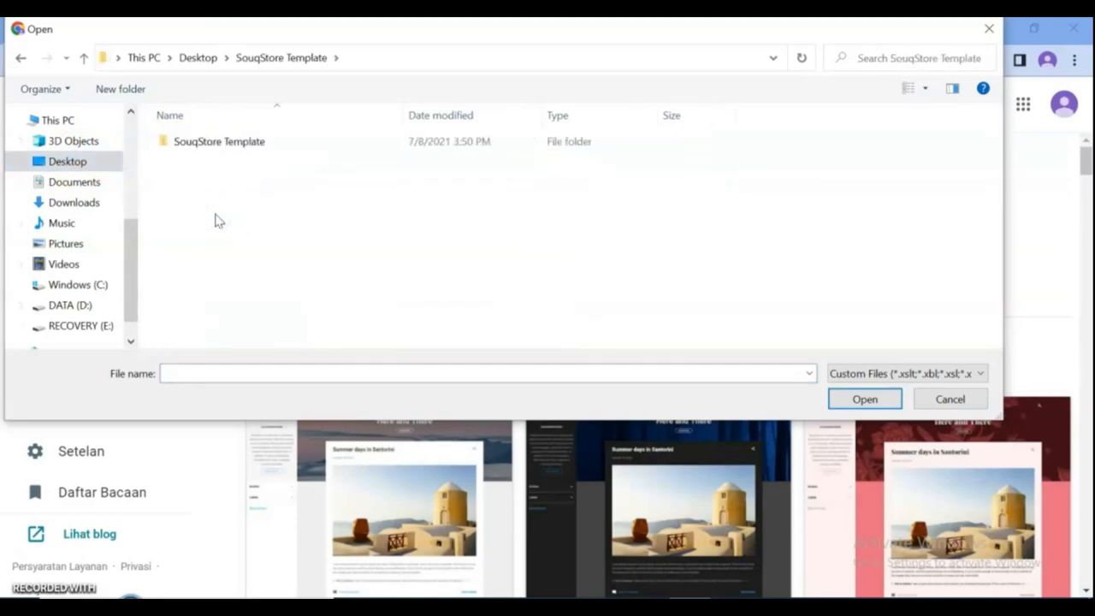
{"action": "double_click", "coordinate": [219, 140]}
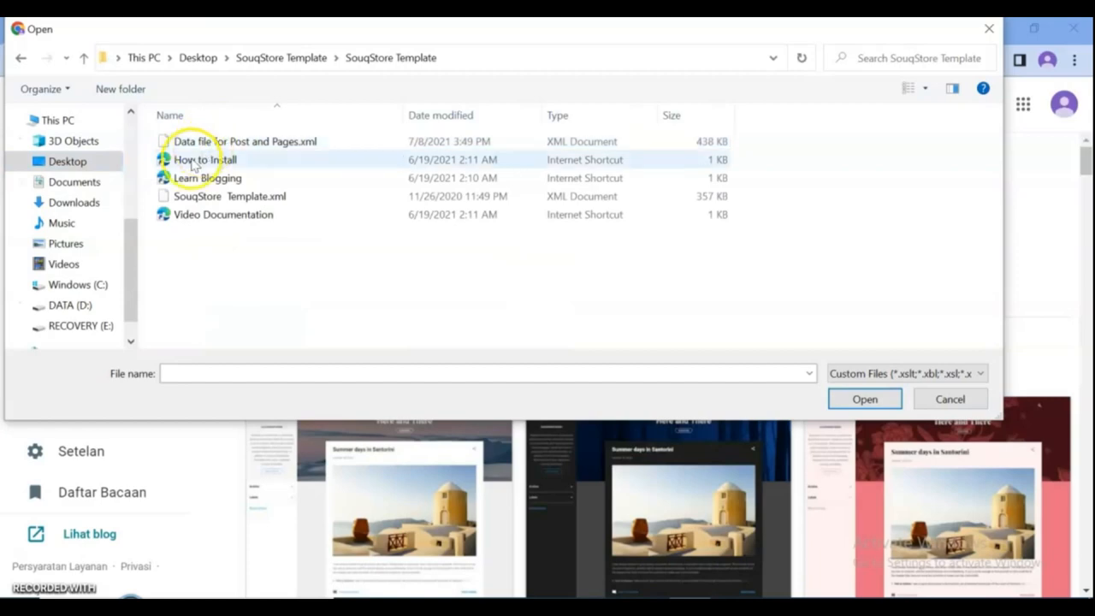
{"action": "mouse_move", "coordinate": [230, 196]}
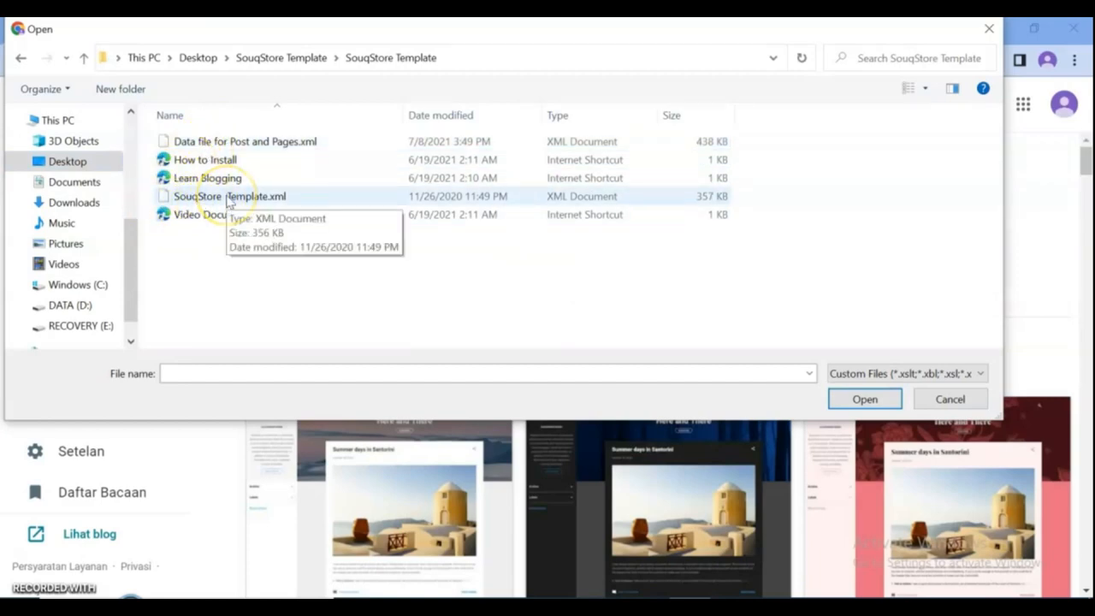
{"action": "left_click", "coordinate": [229, 195]}
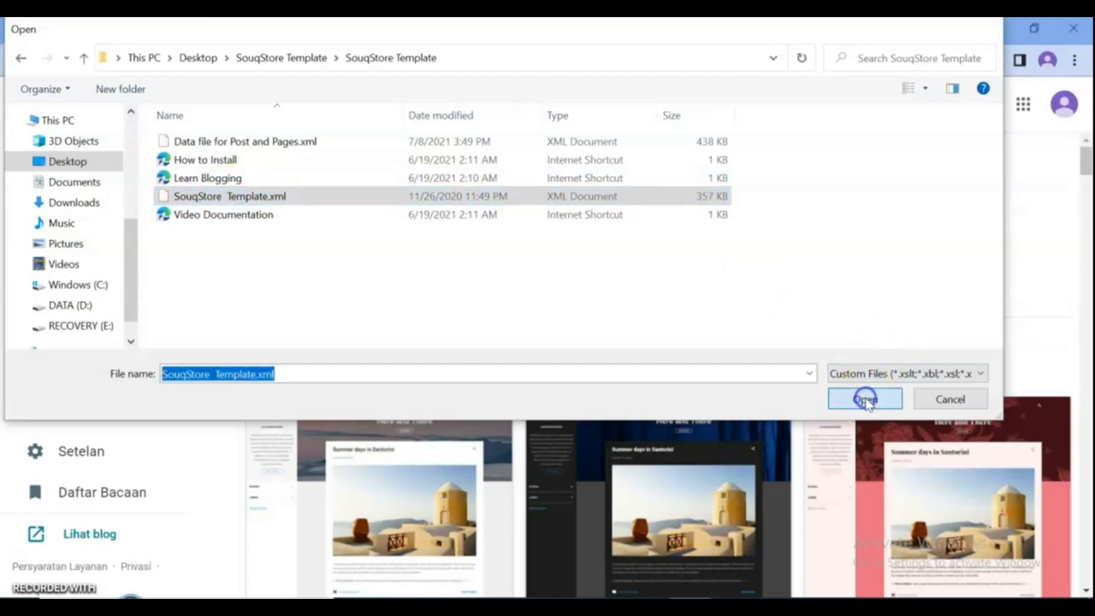
{"action": "left_click", "coordinate": [864, 399]}
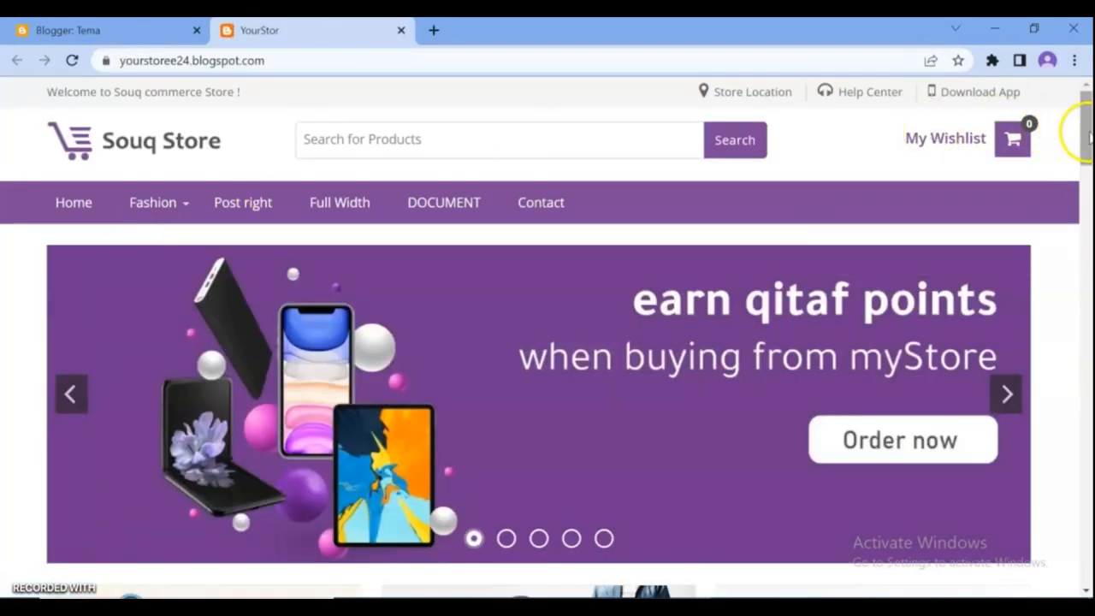
Scroll down the live Souq Store homepage past banners and features to the sidebar pages list.
{"action": "scroll", "scroll_direction": "down", "scroll_amount": 3}
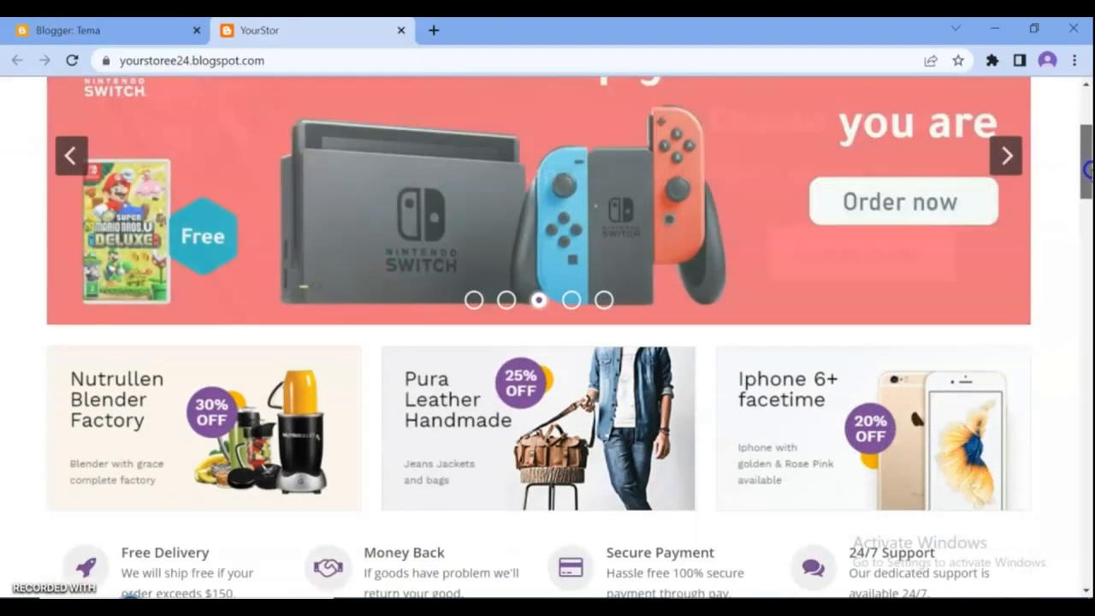
{"action": "scroll", "scroll_direction": "down", "scroll_amount": 3}
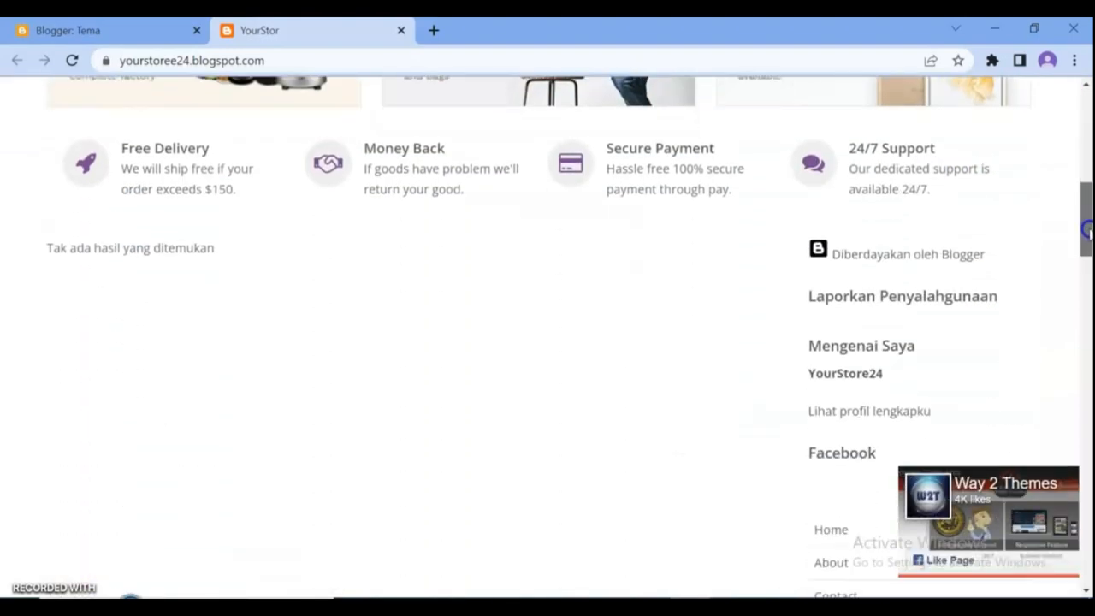
{"action": "scroll", "scroll_direction": "down", "scroll_amount": 3}
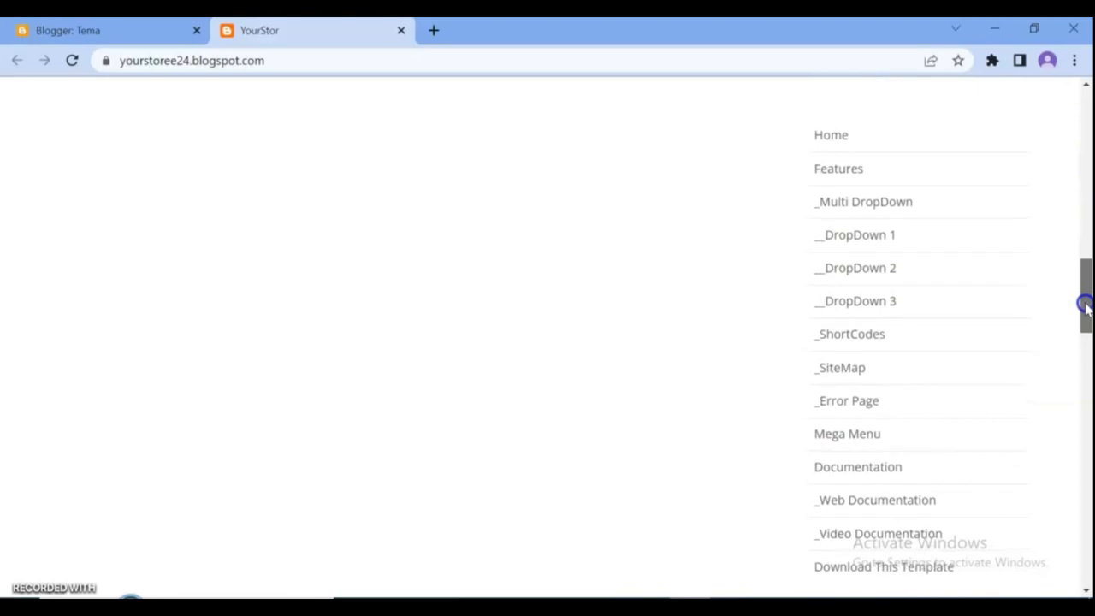